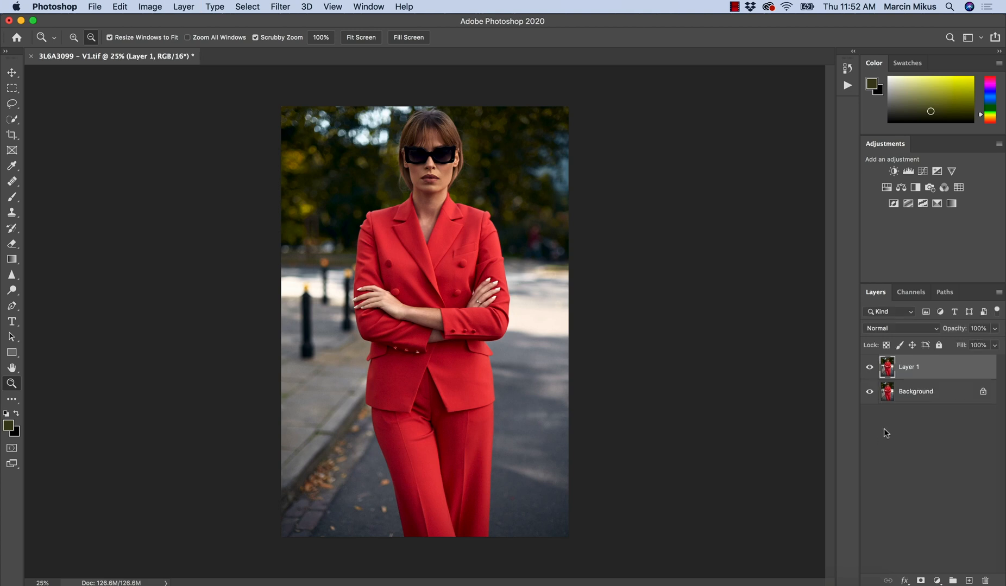
- Rename the duplicated layer above the background to 'BW'
click(915, 391)
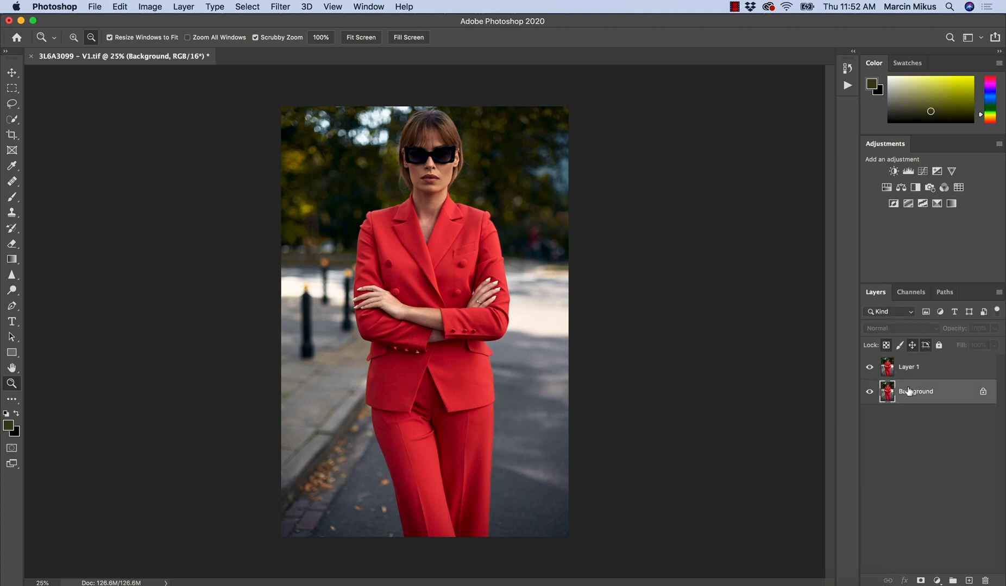
click(908, 366)
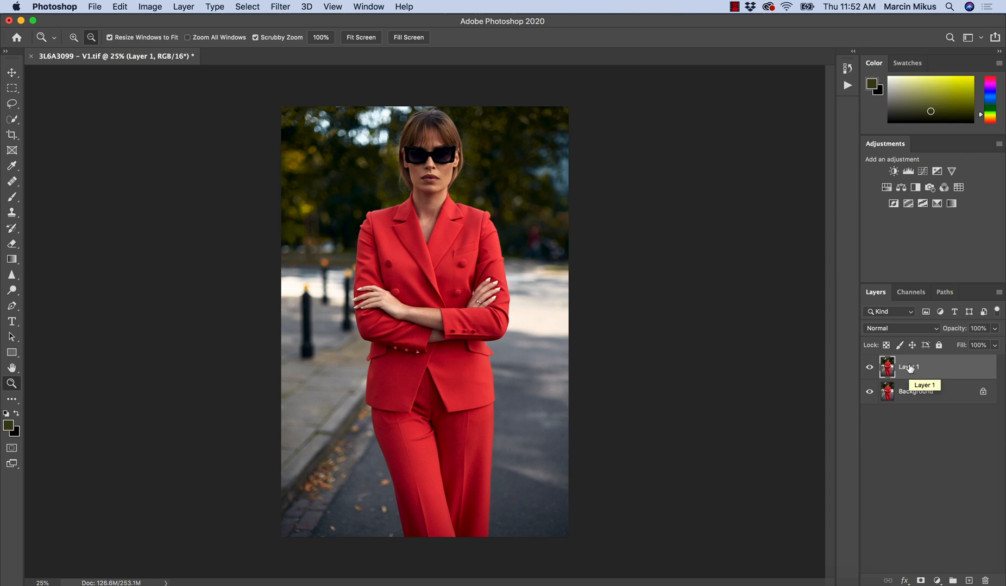
double_click(908, 367)
text(E)
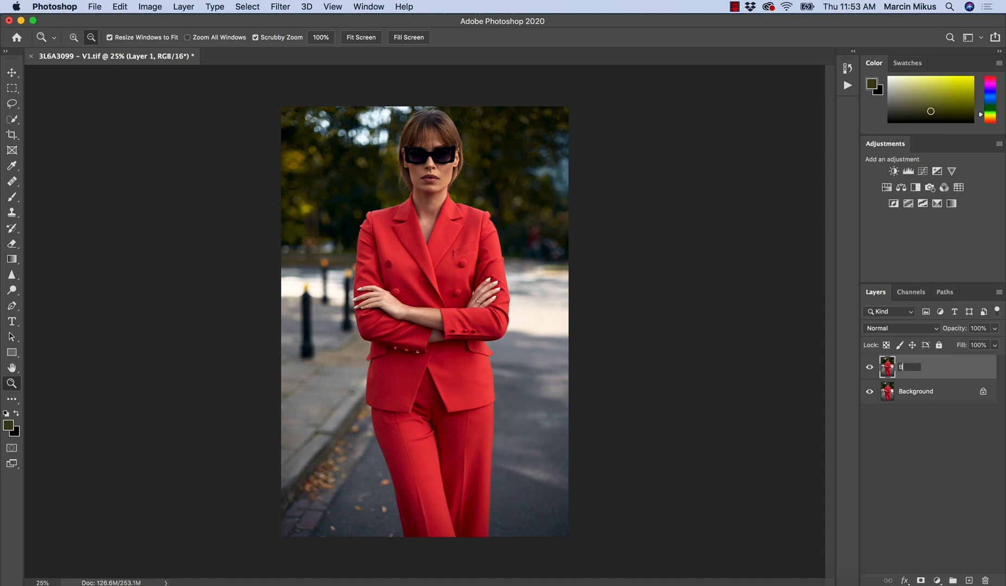
text(W)
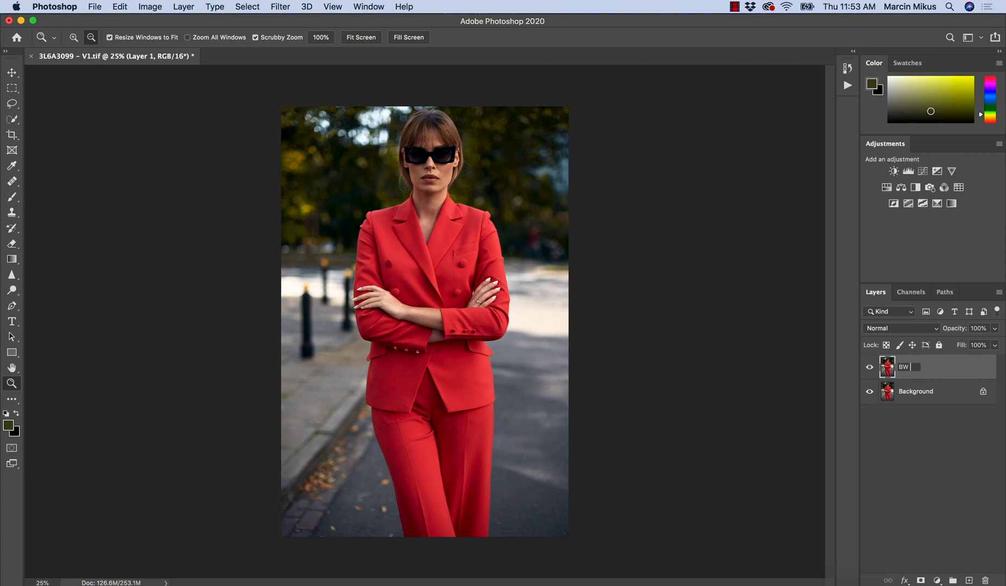
text(ef)
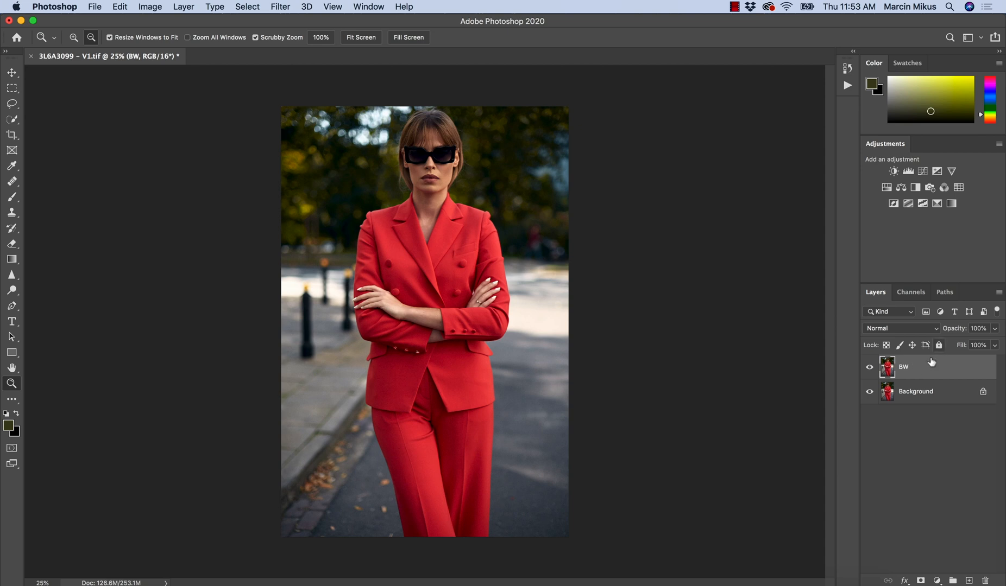
mouse_move(922, 371)
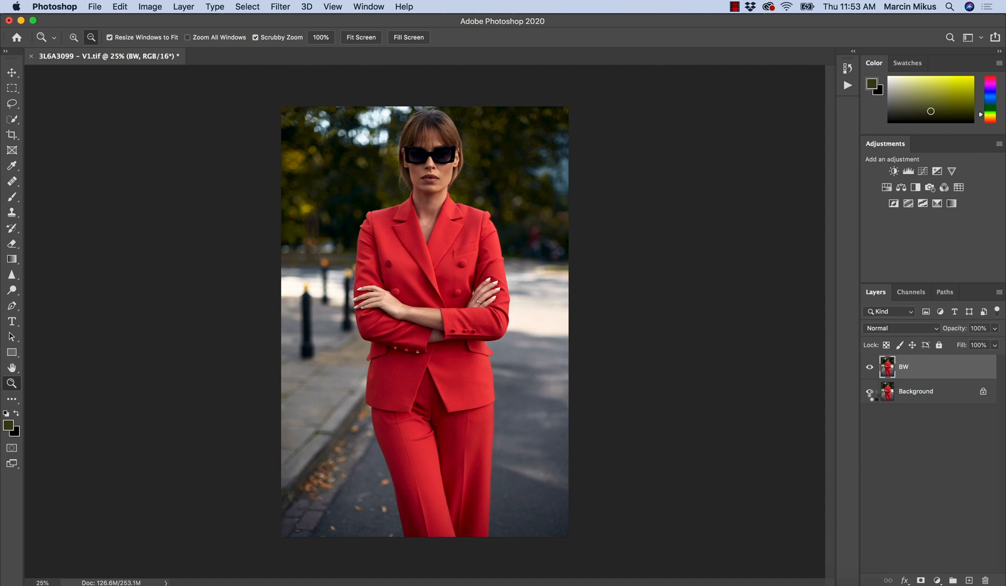
- Toggle the background layer's visibility off and back on
click(870, 391)
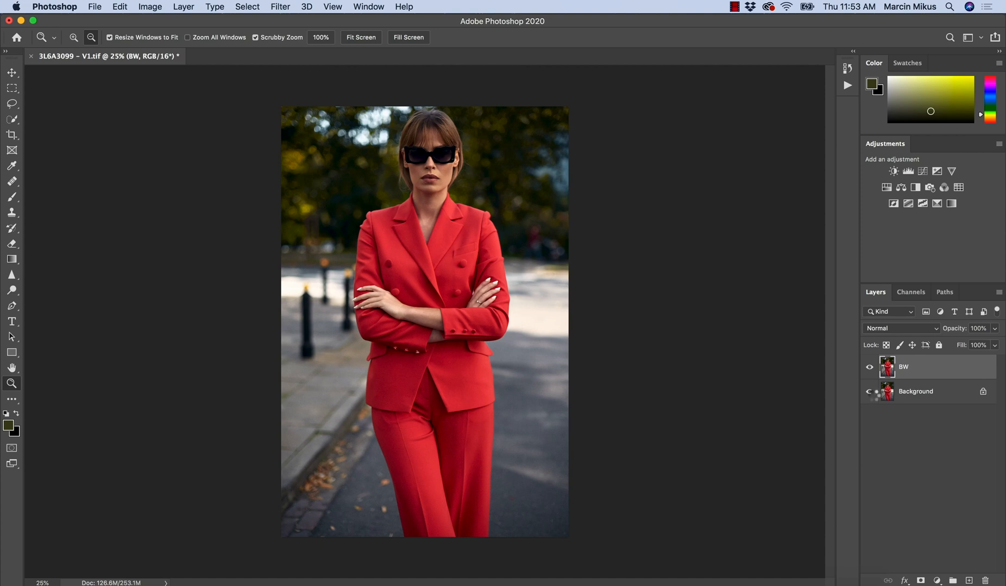
click(870, 392)
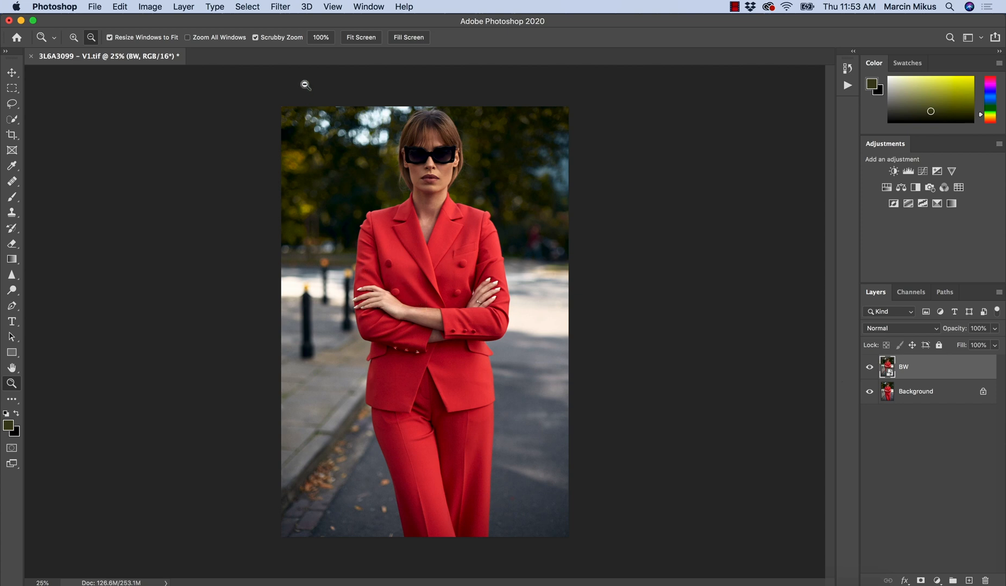
- Apply the Camera Raw Filter to the BW layer and set Treatment to Black & White
click(279, 7)
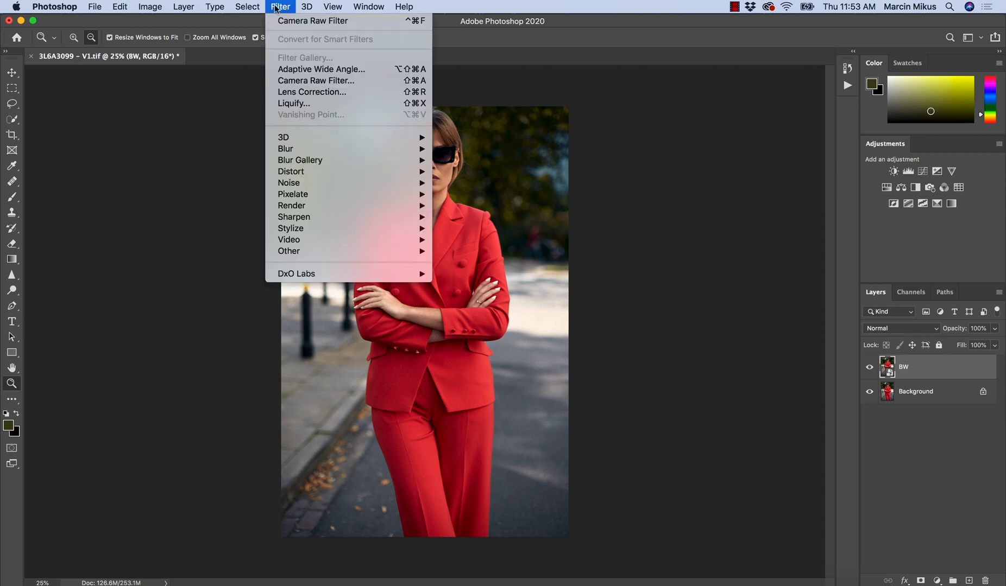
mouse_move(316, 80)
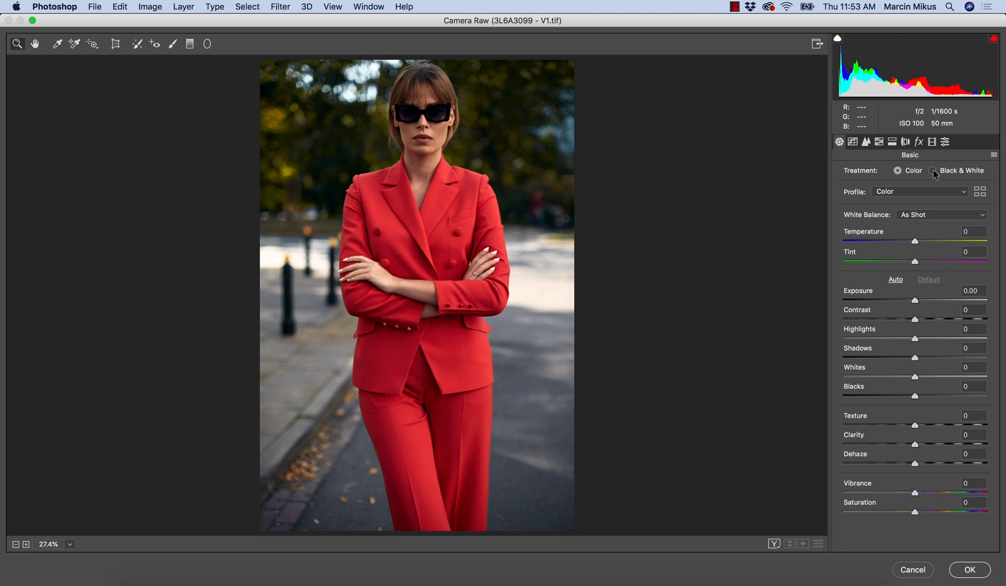
click(948, 170)
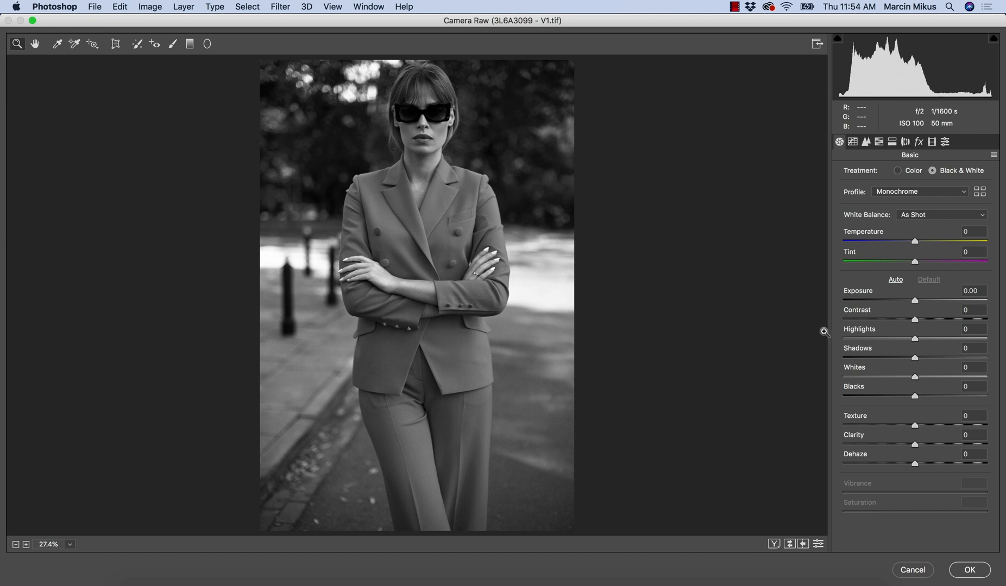
mouse_move(787, 319)
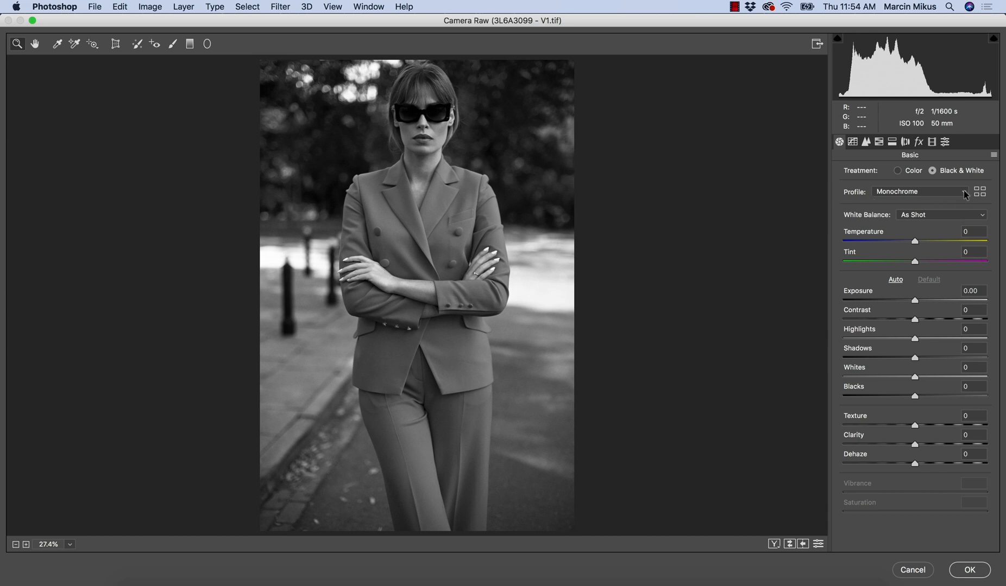
click(980, 192)
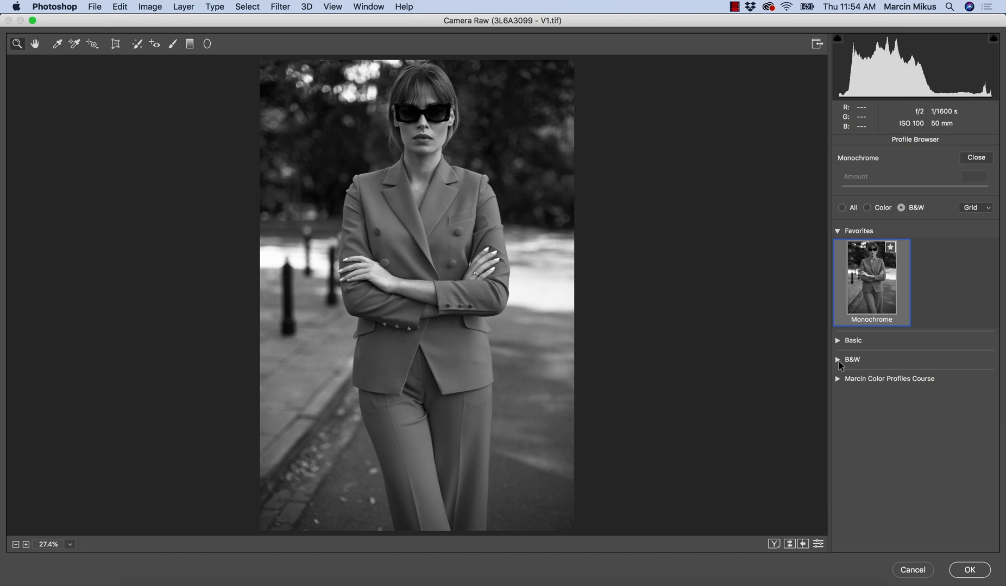
click(837, 360)
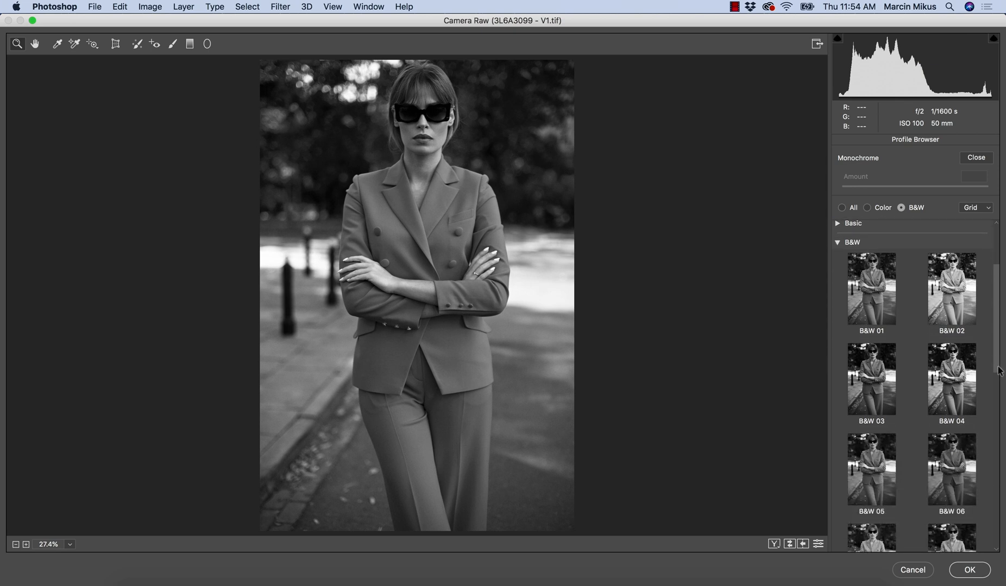
click(951, 288)
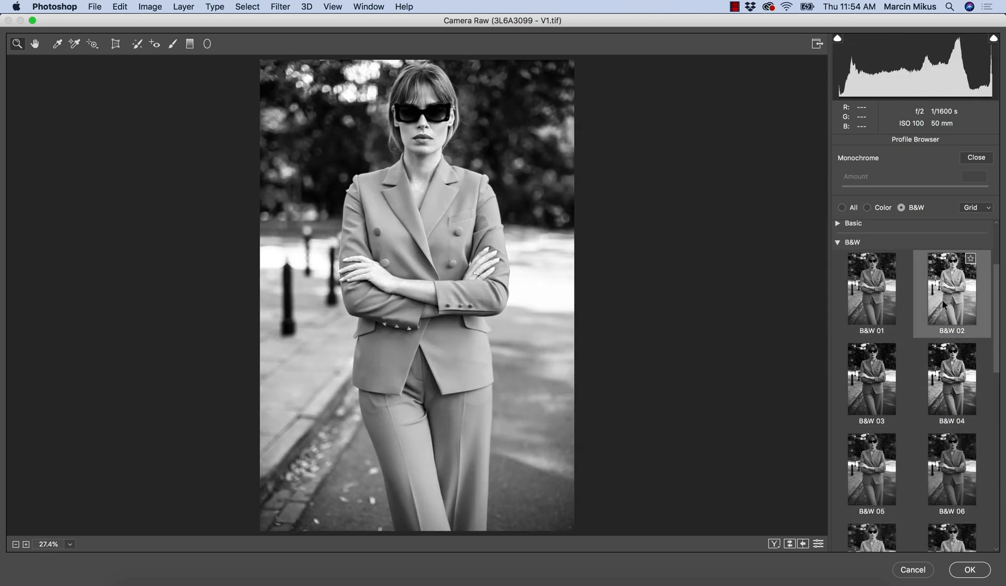
click(869, 468)
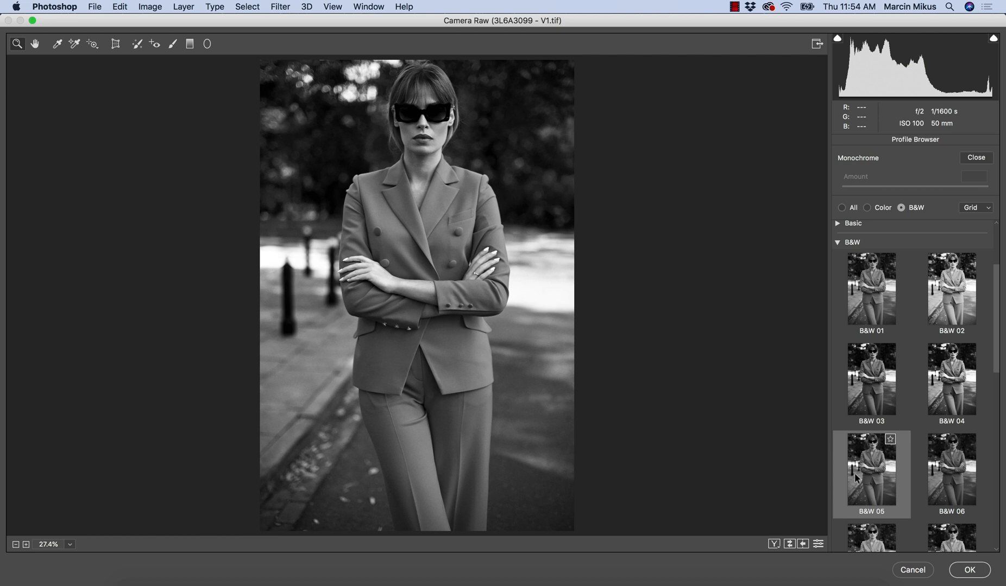
scroll(down, 3)
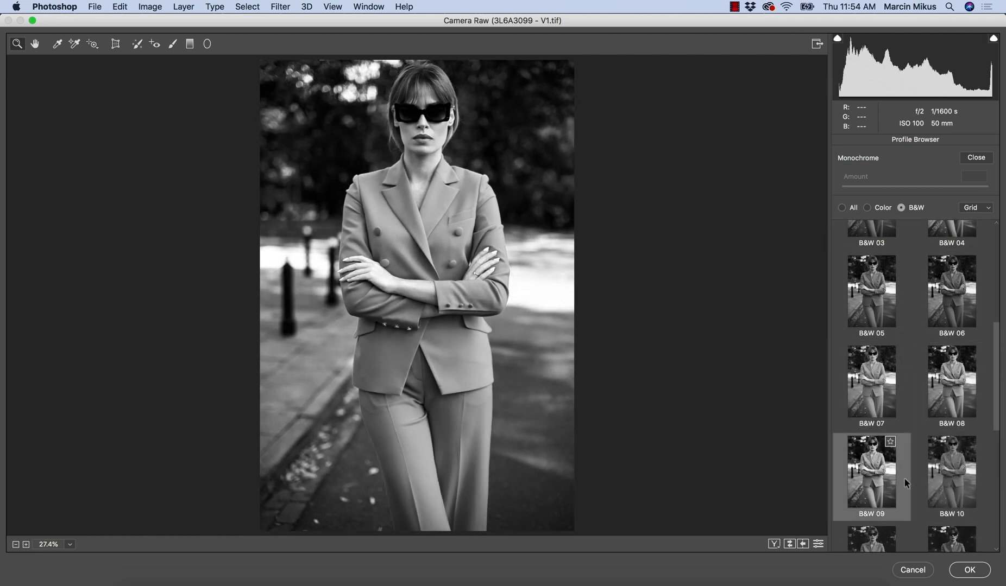
scroll(down, 3)
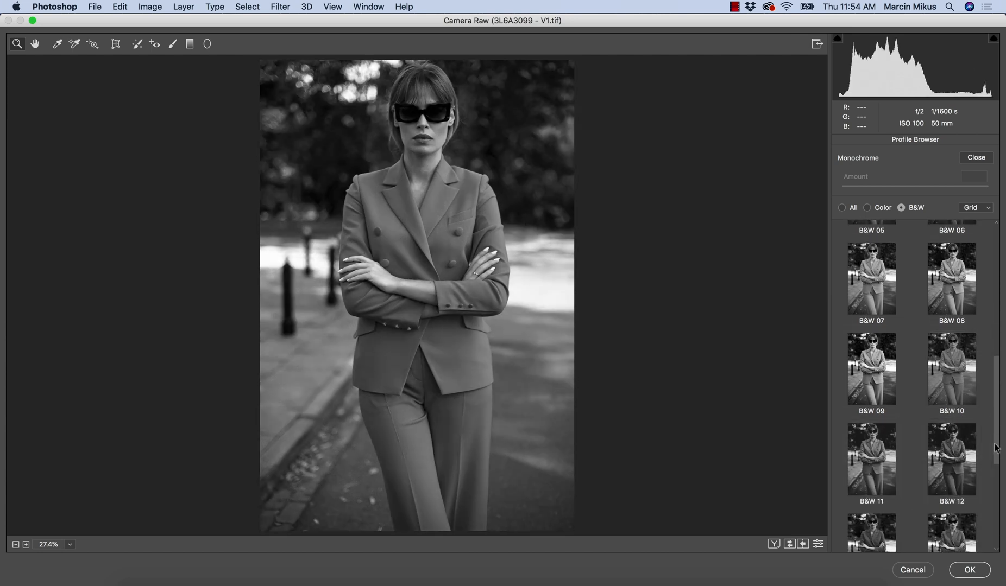
scroll(down, 3)
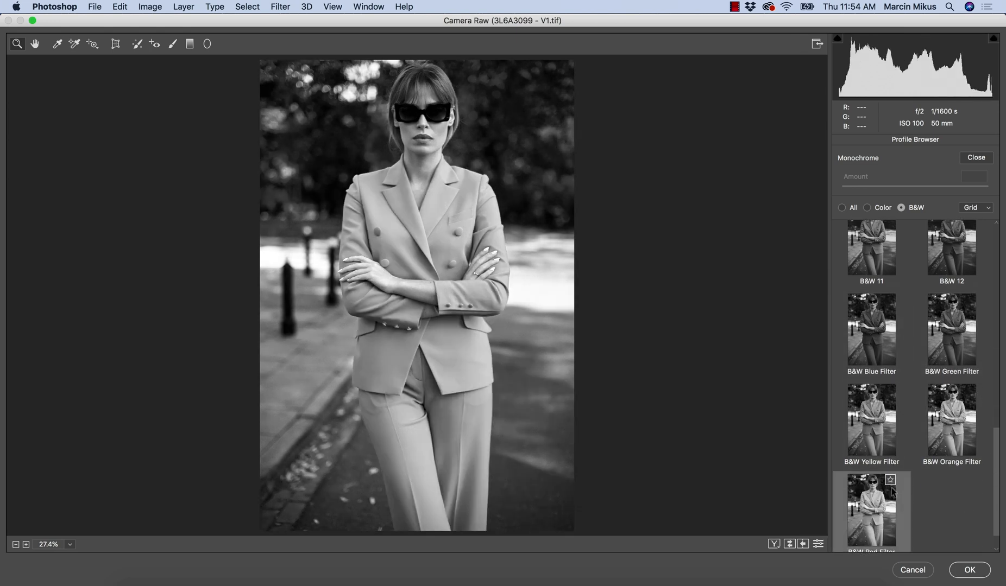
click(951, 248)
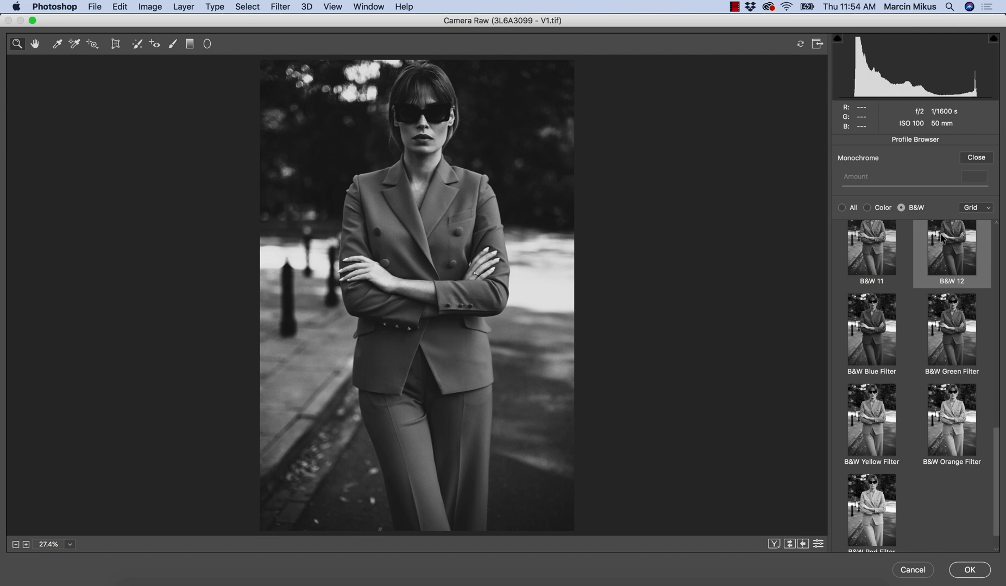
click(975, 158)
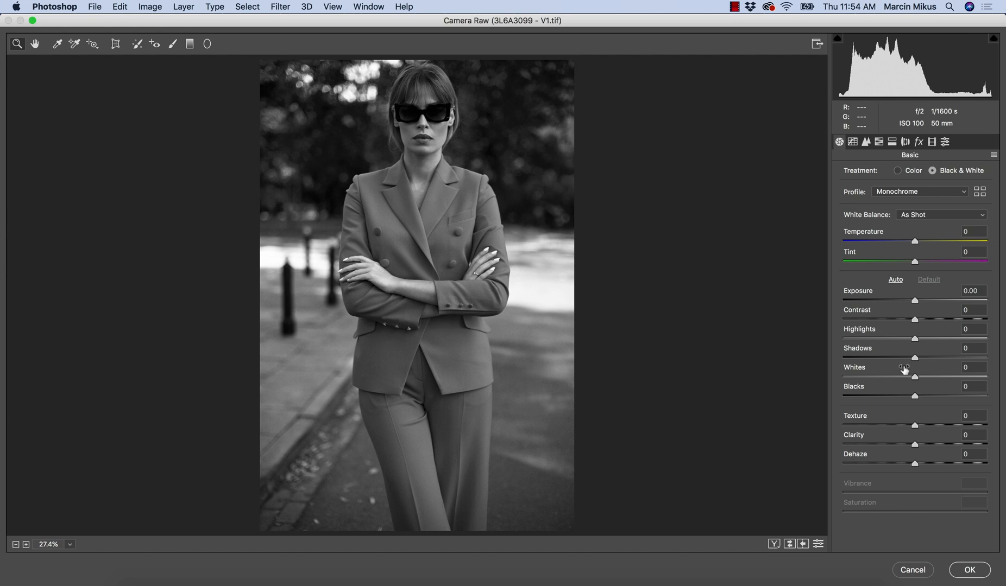
mouse_move(904, 359)
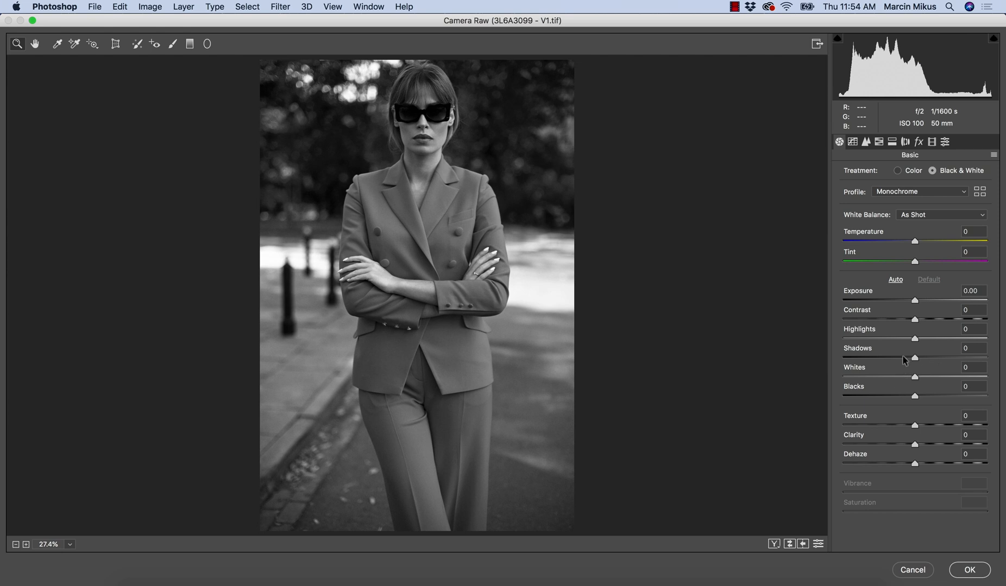
mouse_move(901, 309)
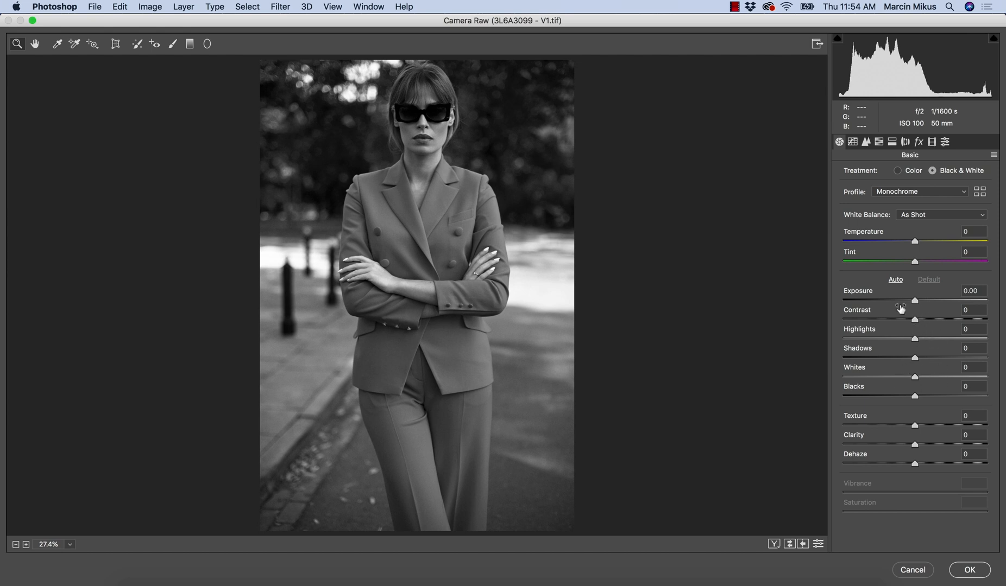
mouse_move(950, 364)
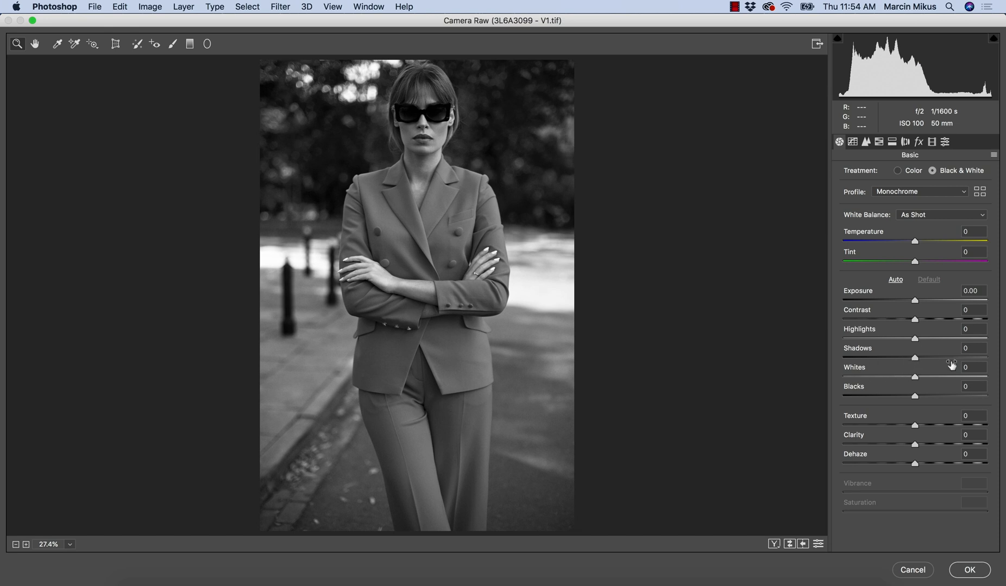
mouse_move(921, 362)
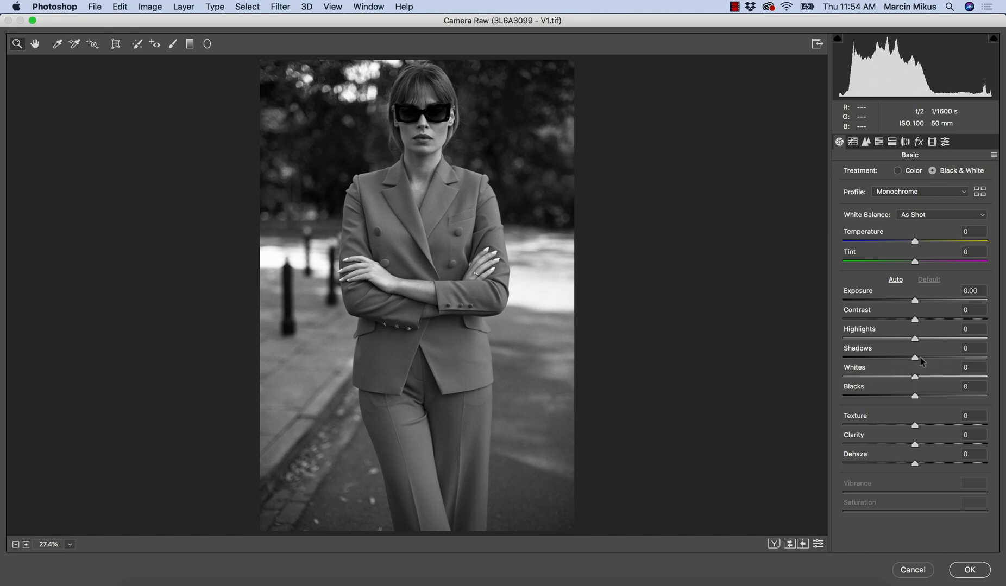
- Set Shadows +17, Contrast +13 and Exposure +0.10 on the monochrome portrait
drag(915, 357, 926, 357)
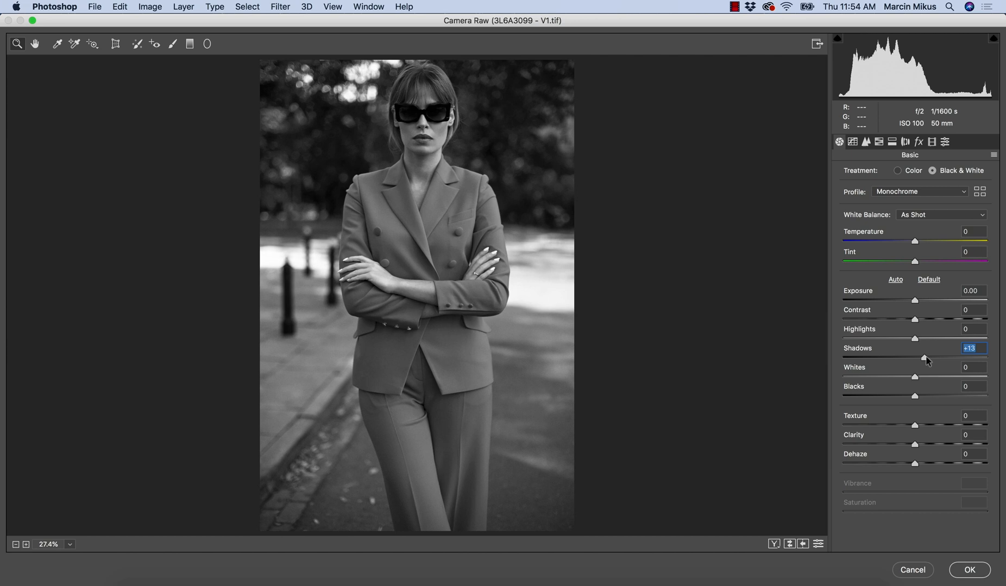
drag(906, 358, 926, 358)
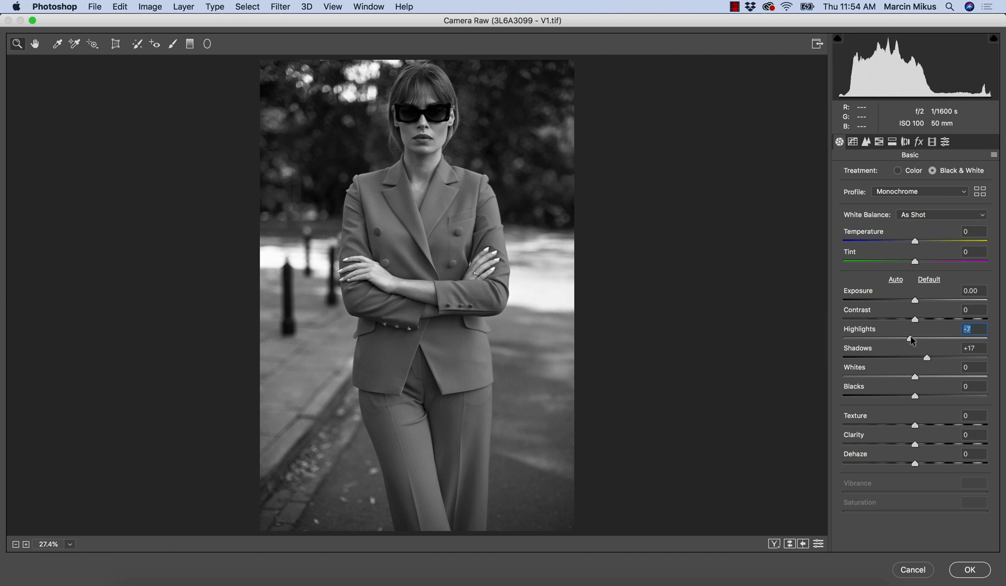
drag(914, 320, 923, 320)
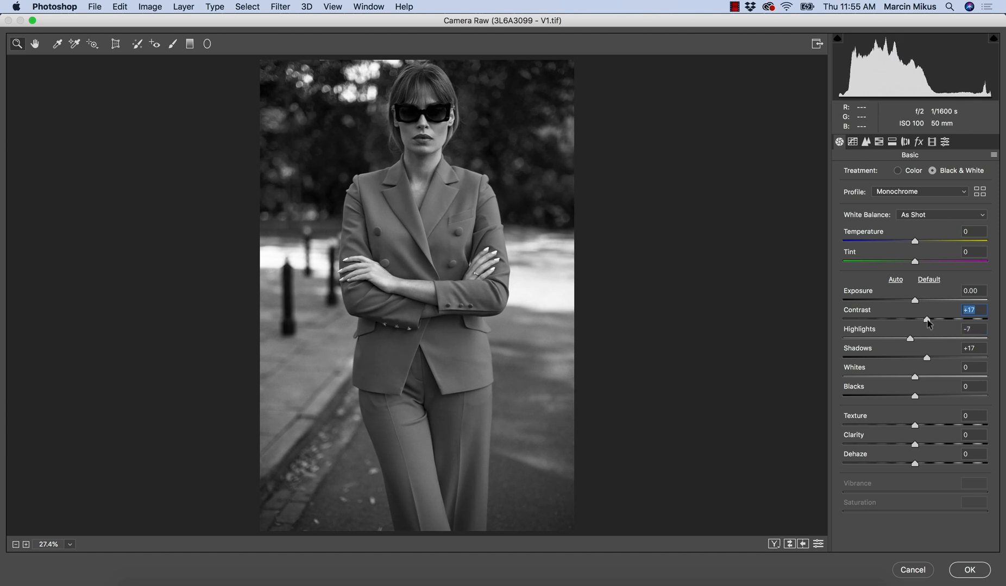
drag(927, 319, 922, 319)
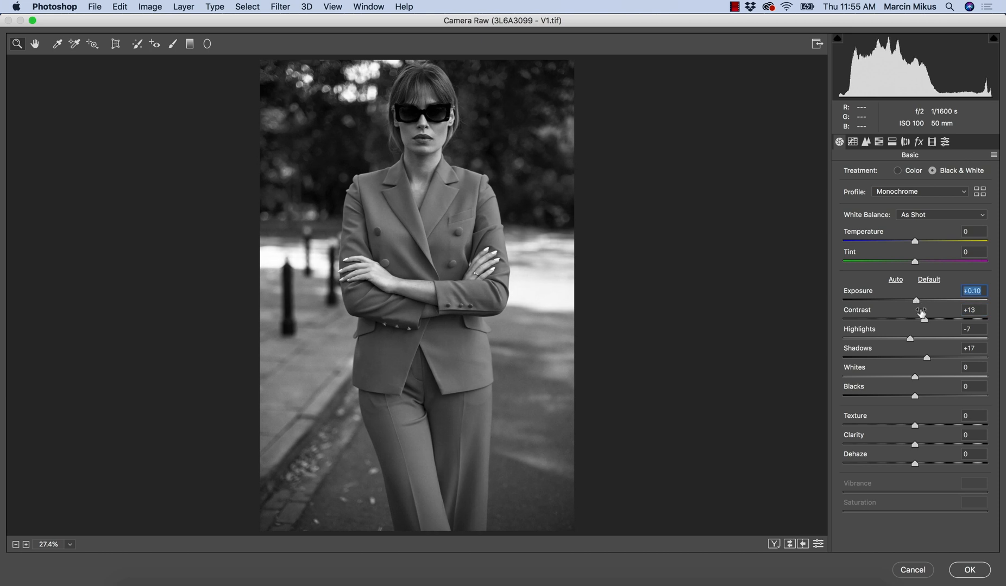
mouse_move(913, 344)
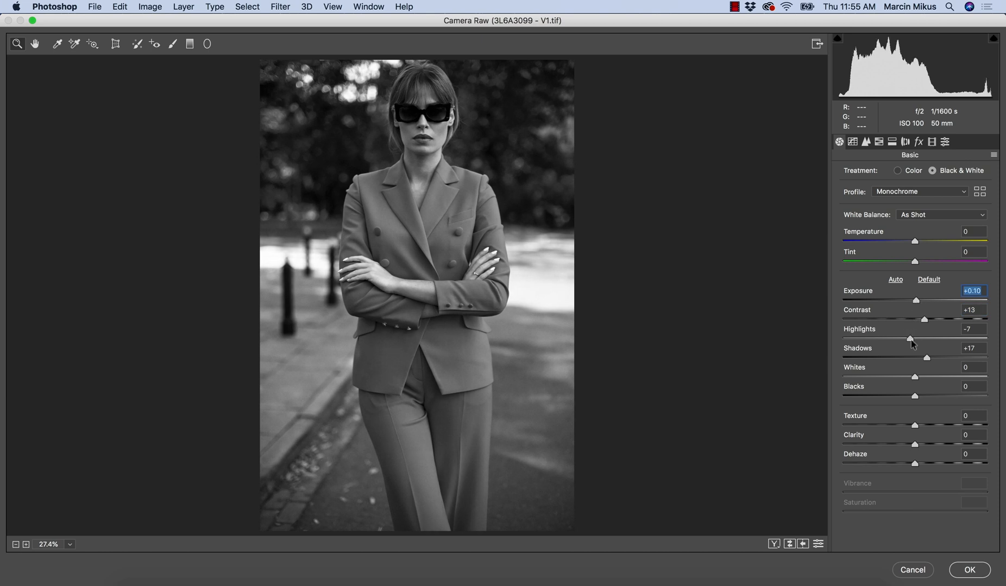
mouse_move(851, 443)
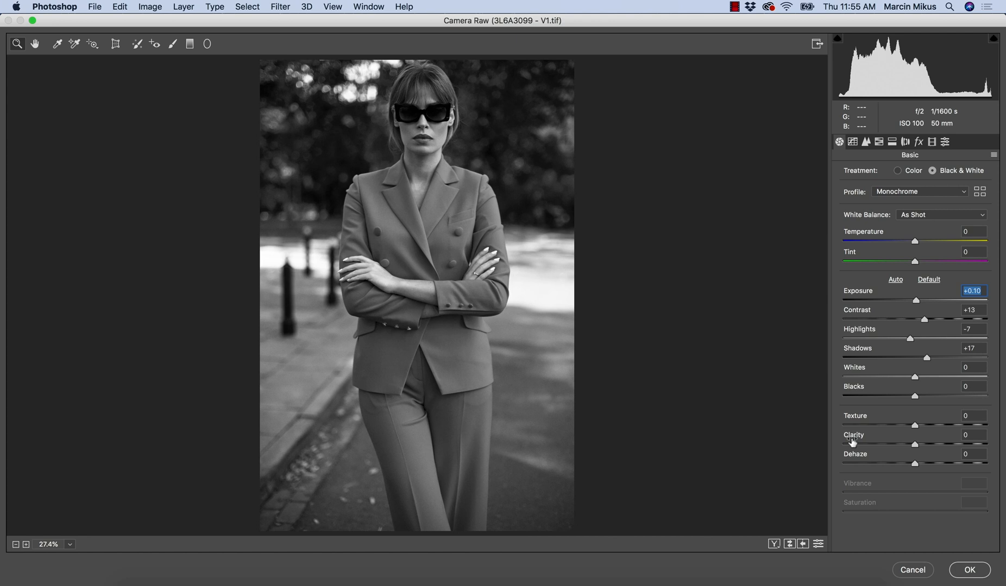
mouse_move(867, 437)
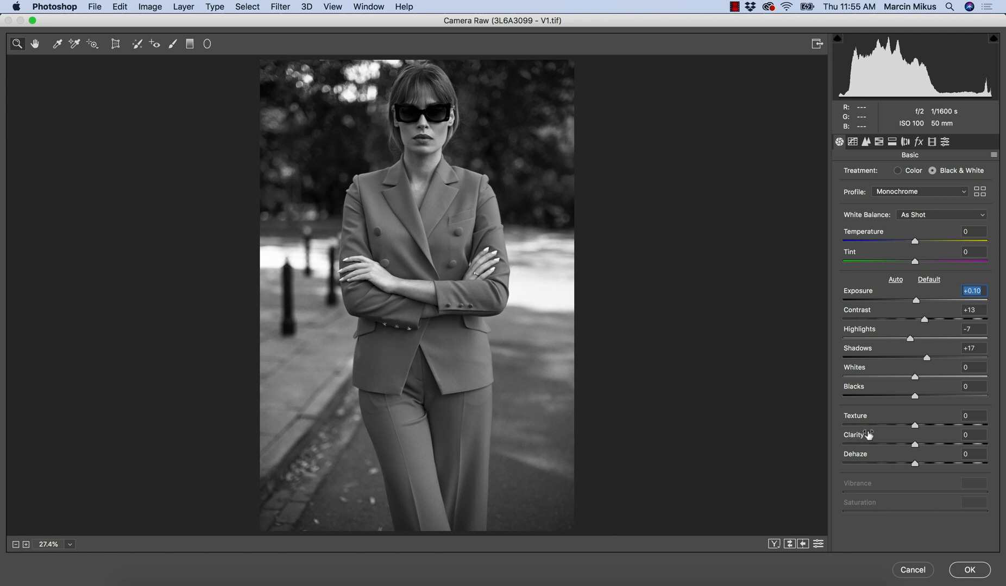
mouse_move(857, 417)
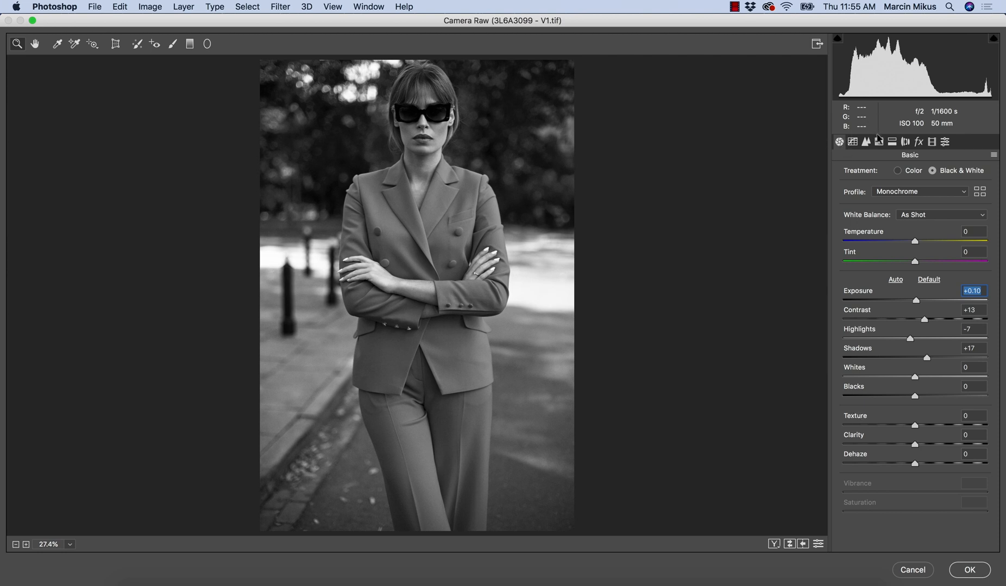
mouse_move(879, 142)
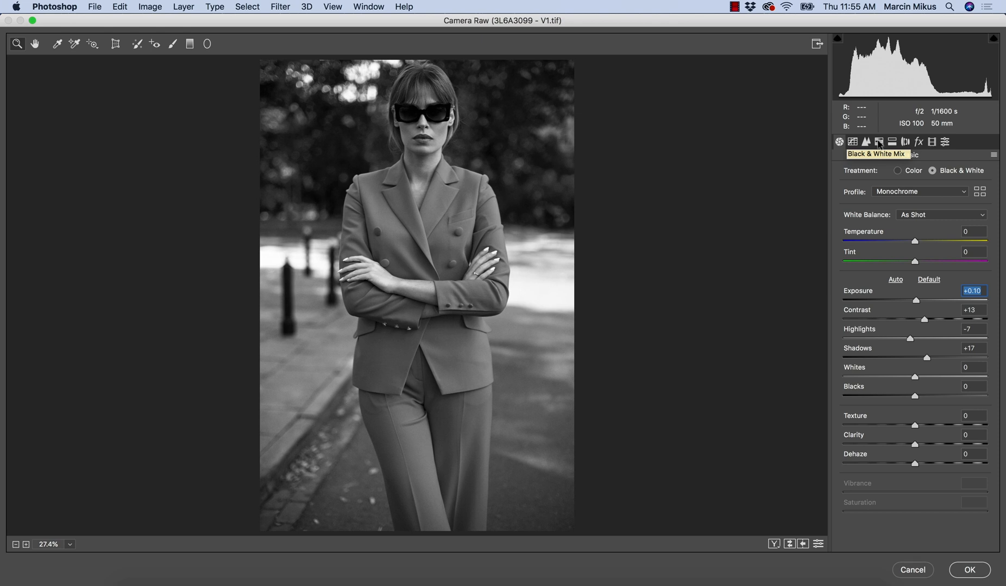
- In the B&W Mix, sweep the Reds slider dark and bright on the suit, settling near +3
click(880, 142)
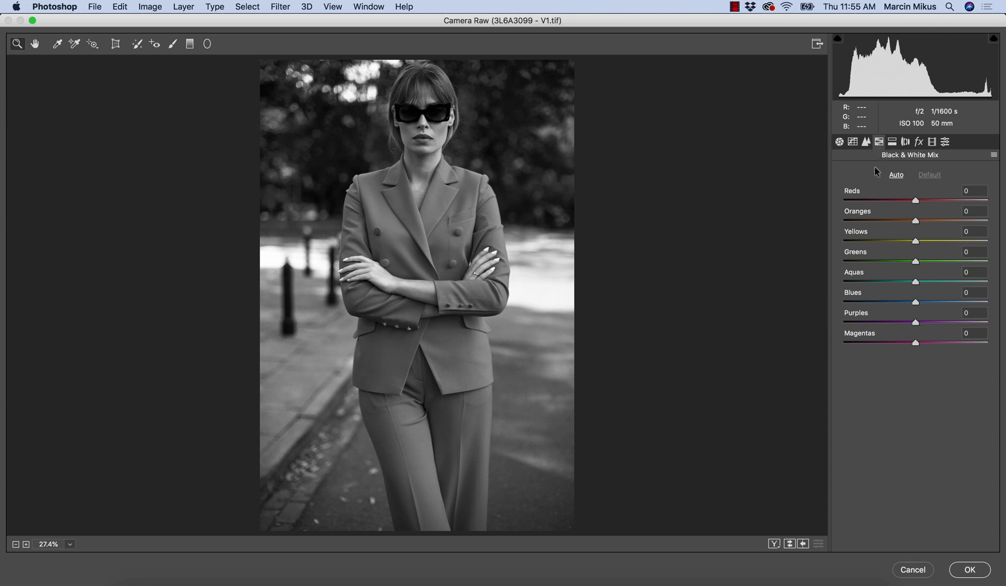
mouse_move(872, 222)
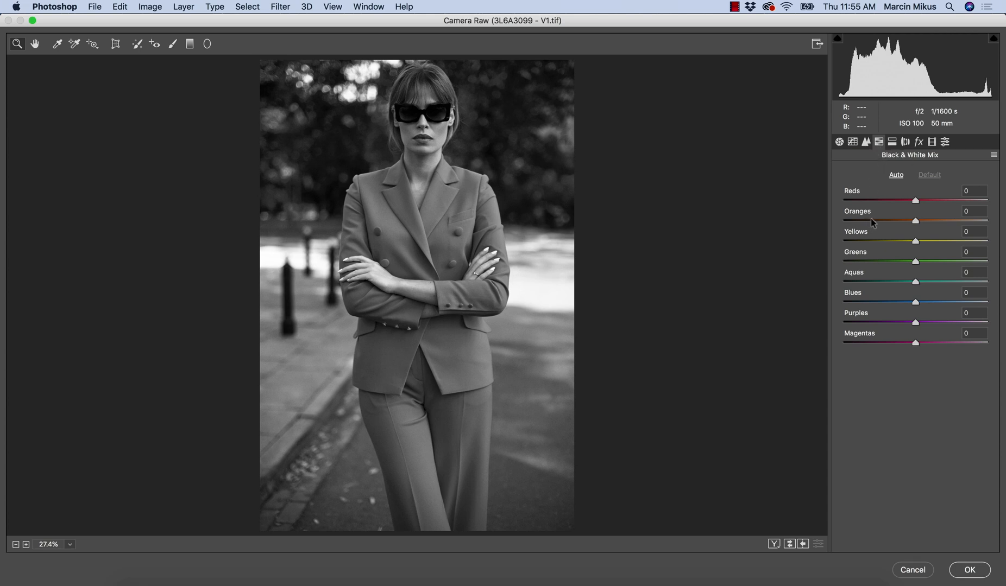
mouse_move(915, 202)
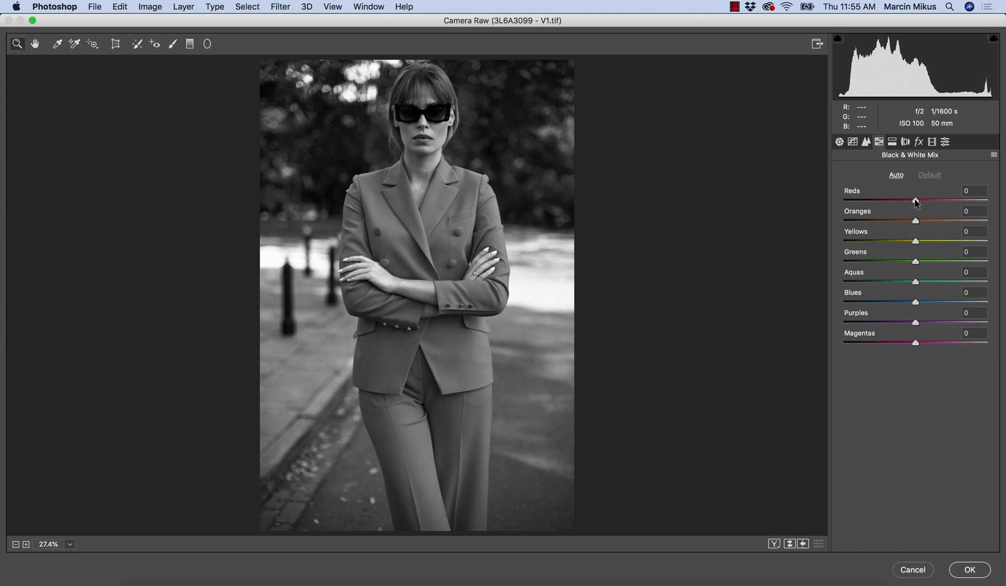
mouse_move(390, 280)
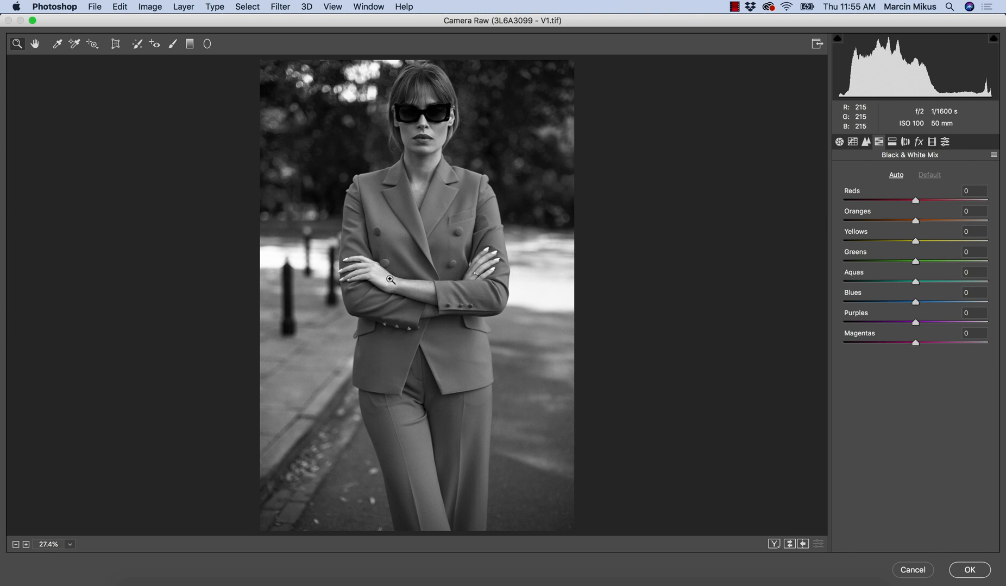
drag(914, 200, 917, 200)
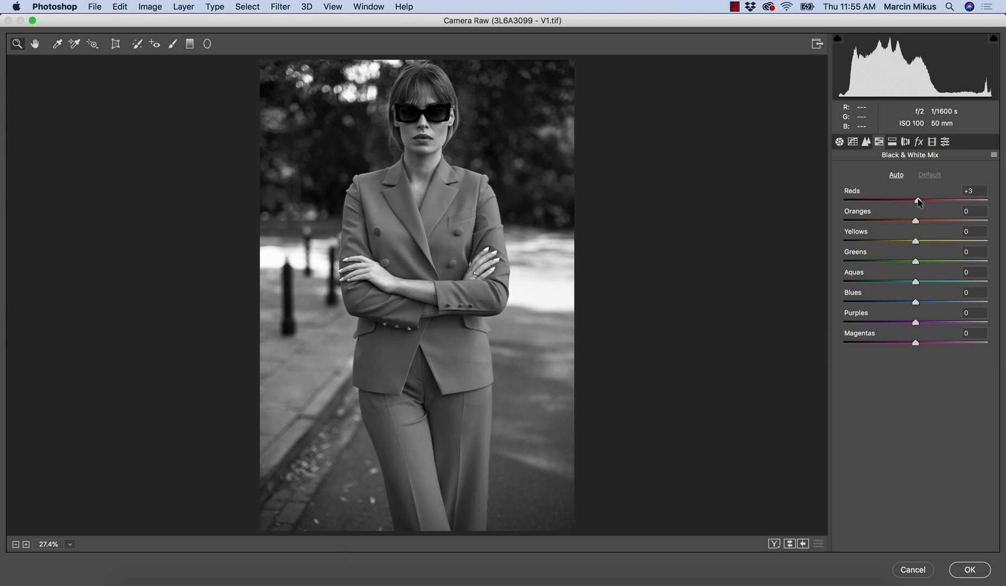
drag(918, 201, 887, 201)
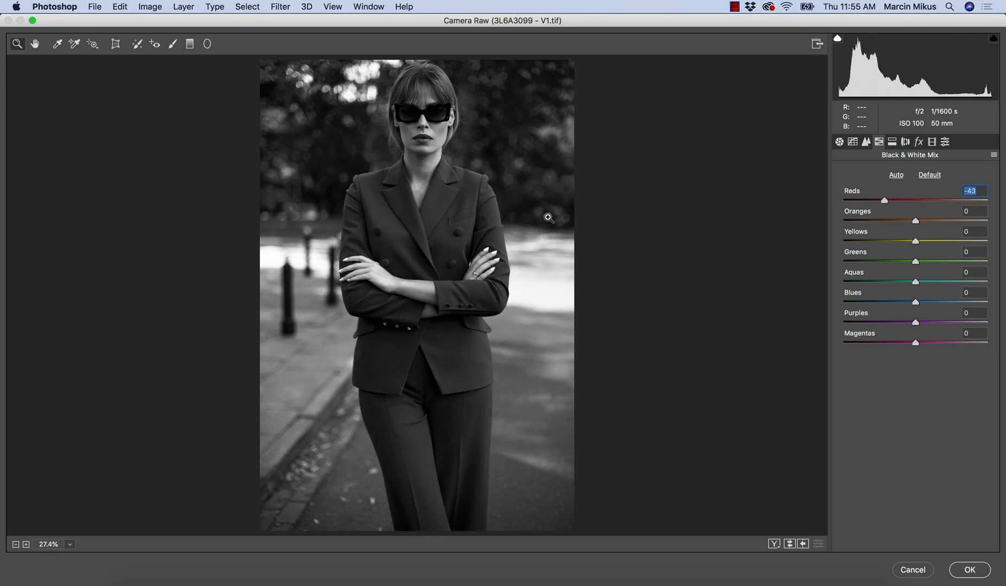
mouse_move(427, 154)
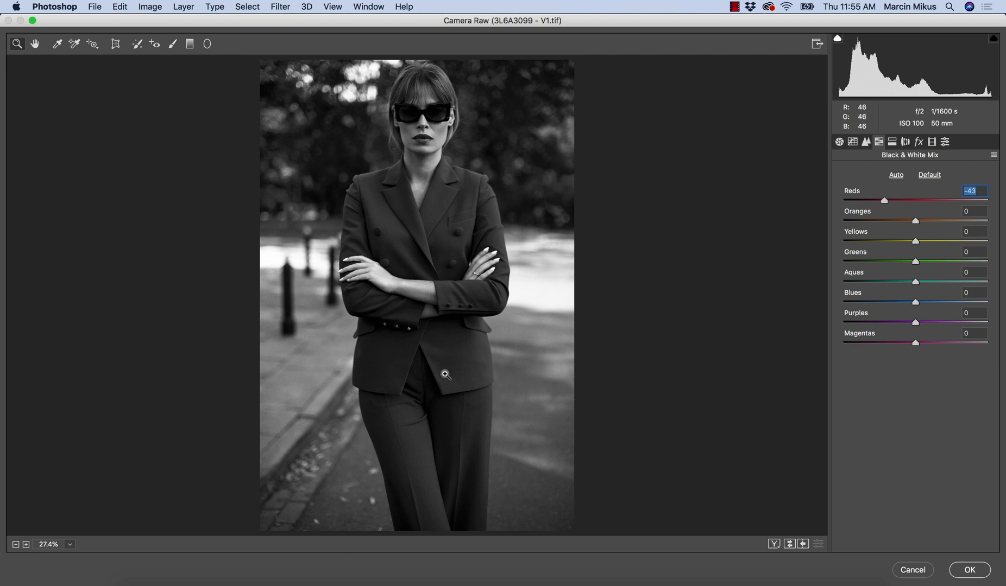
mouse_move(461, 392)
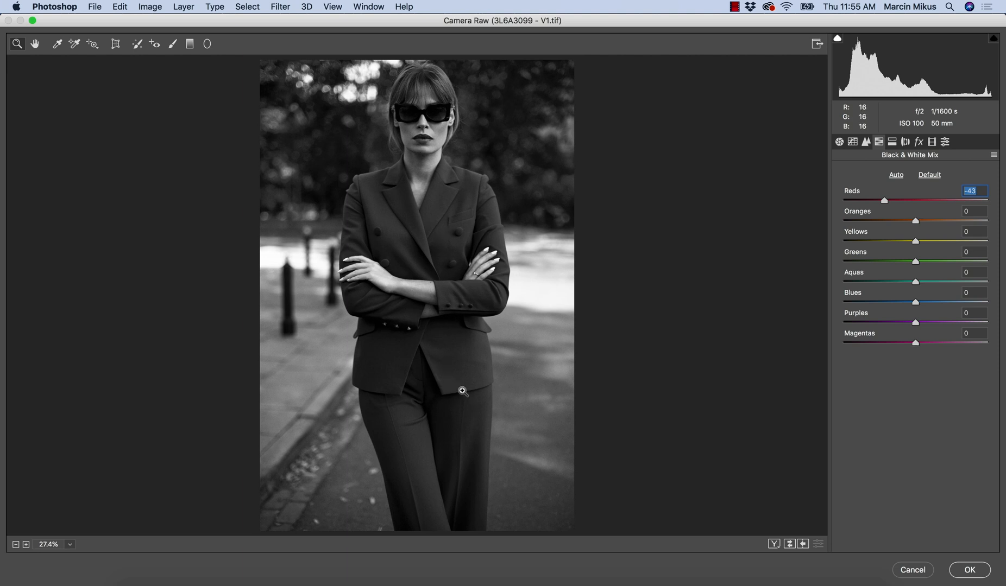
drag(883, 200, 911, 199)
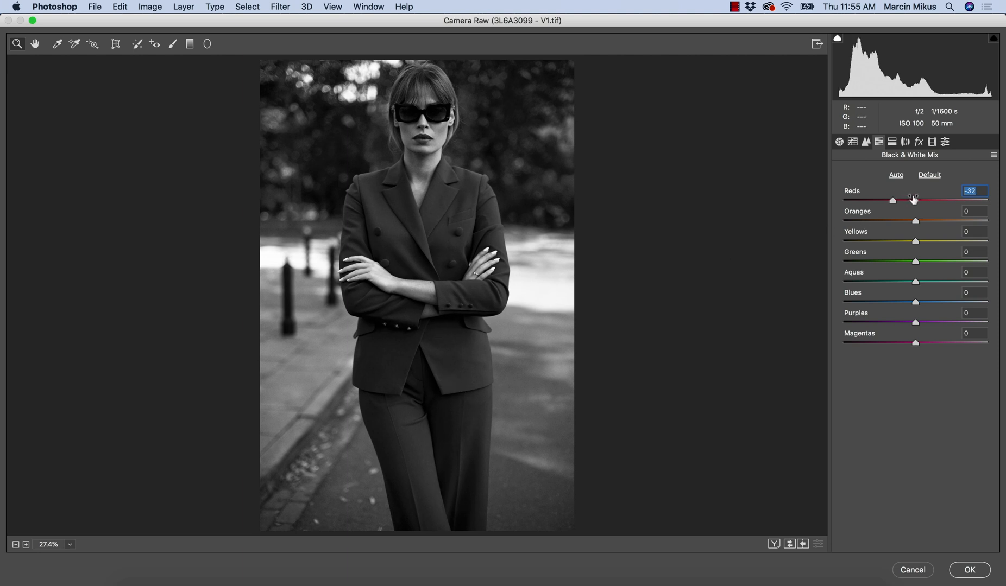
drag(891, 199, 940, 200)
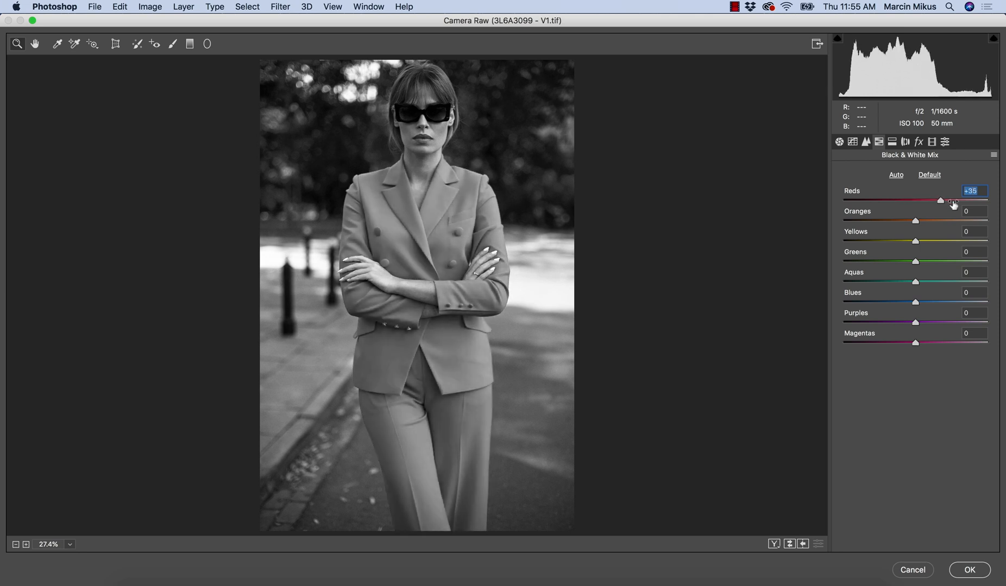
drag(940, 201, 955, 201)
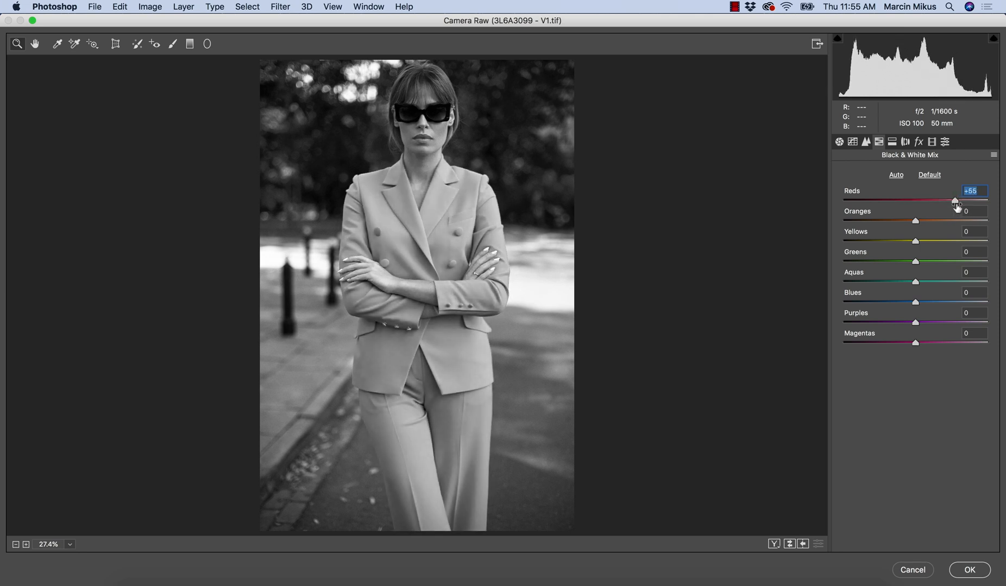
drag(955, 200, 896, 200)
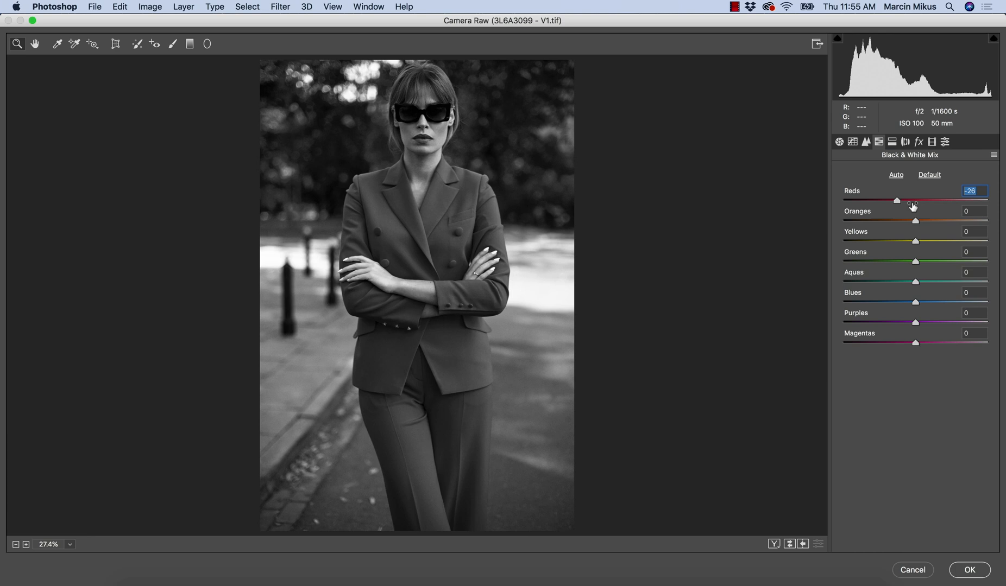
drag(896, 200, 913, 201)
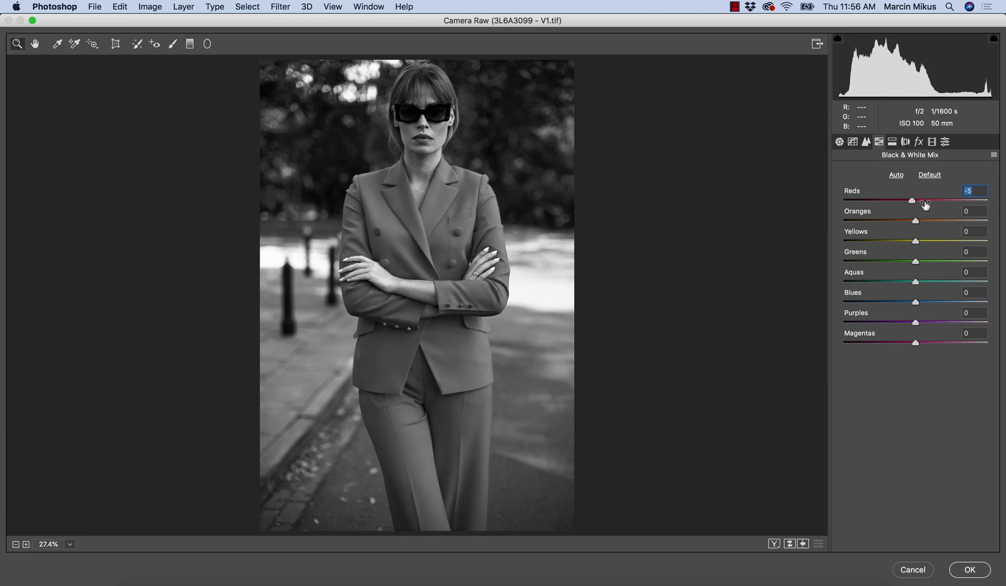
drag(911, 200, 919, 200)
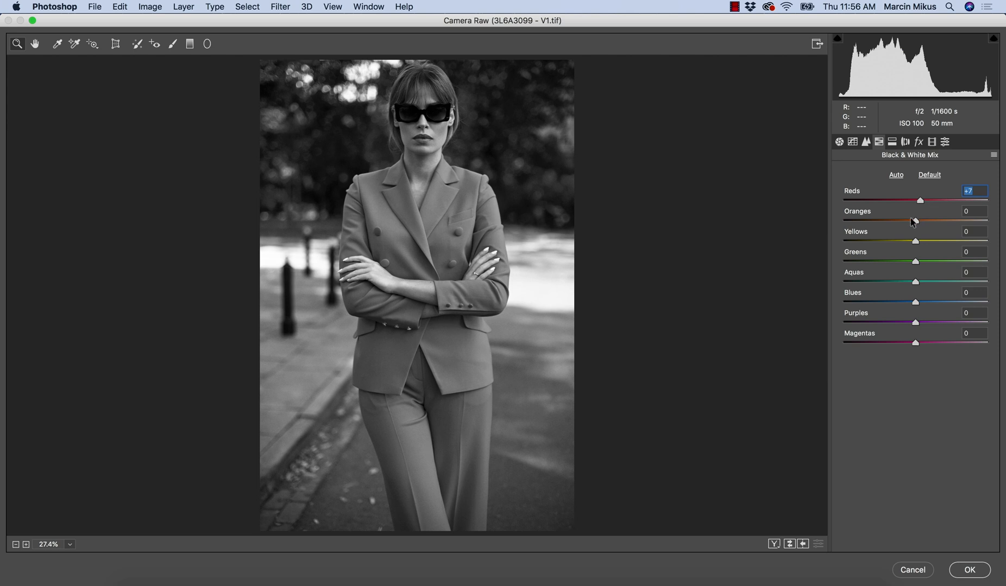
drag(918, 200, 901, 199)
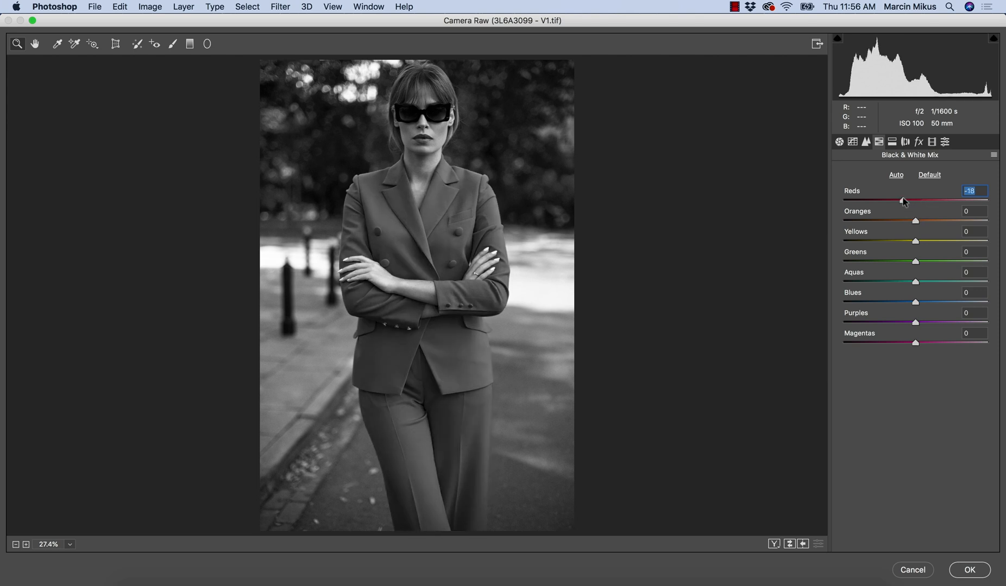
drag(902, 199, 919, 199)
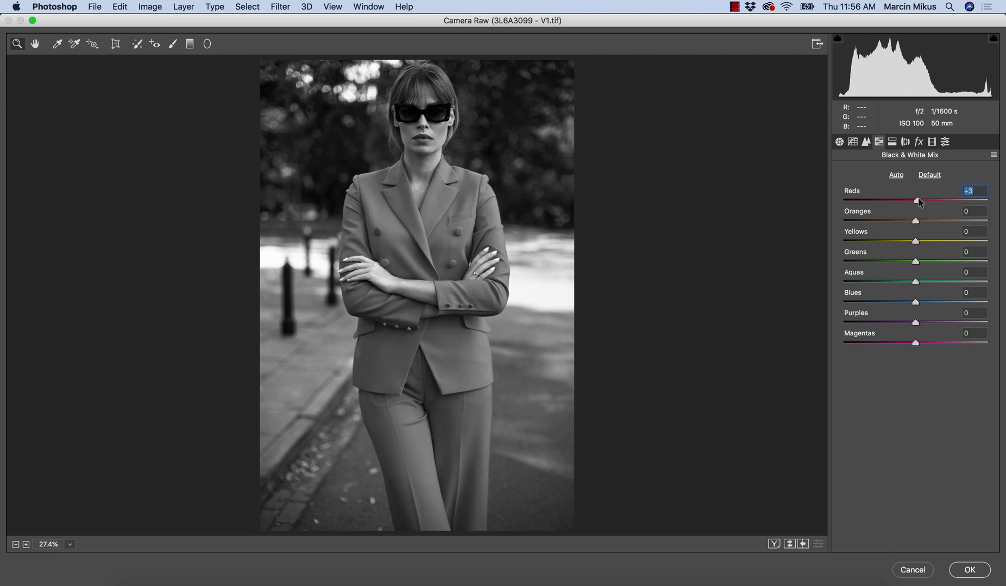
drag(916, 201, 918, 201)
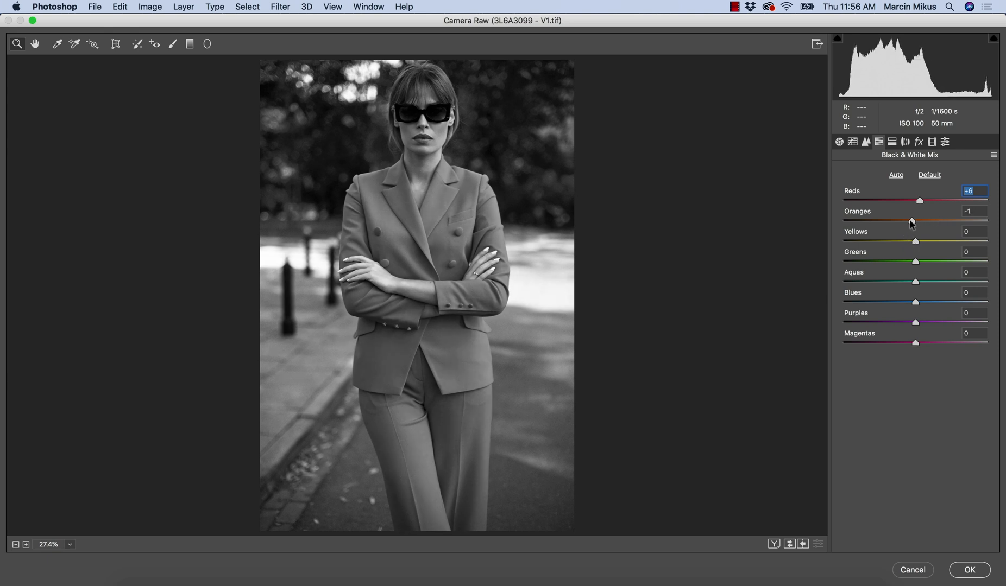
- Test Oranges across the range on the skin tones and settle at -1
drag(911, 221, 952, 222)
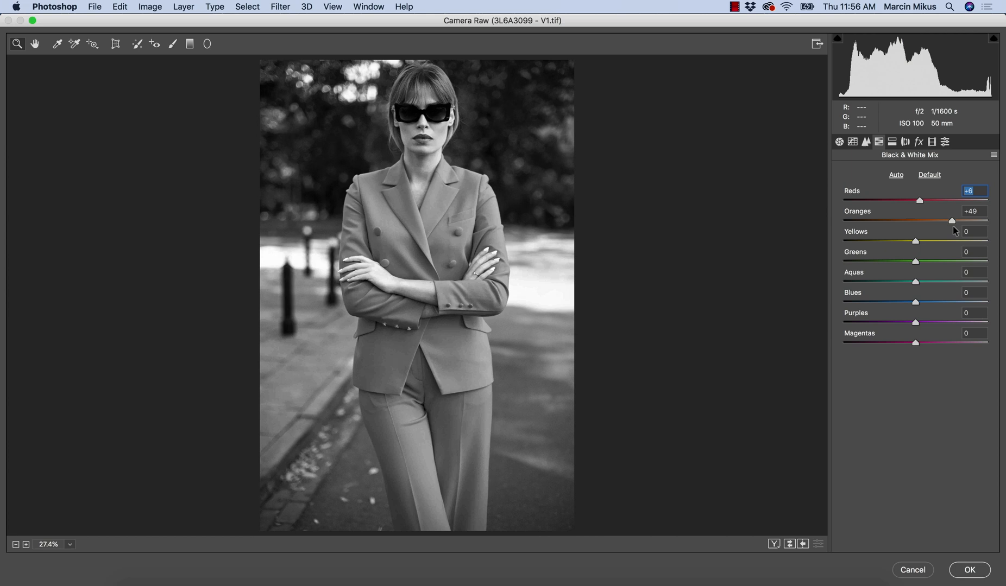
drag(951, 221, 844, 220)
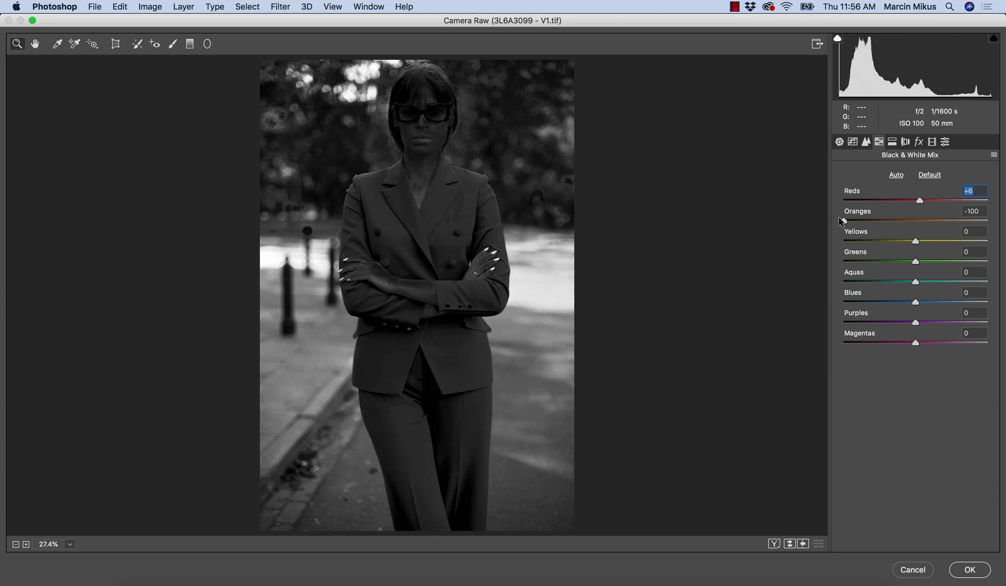
drag(845, 221, 914, 221)
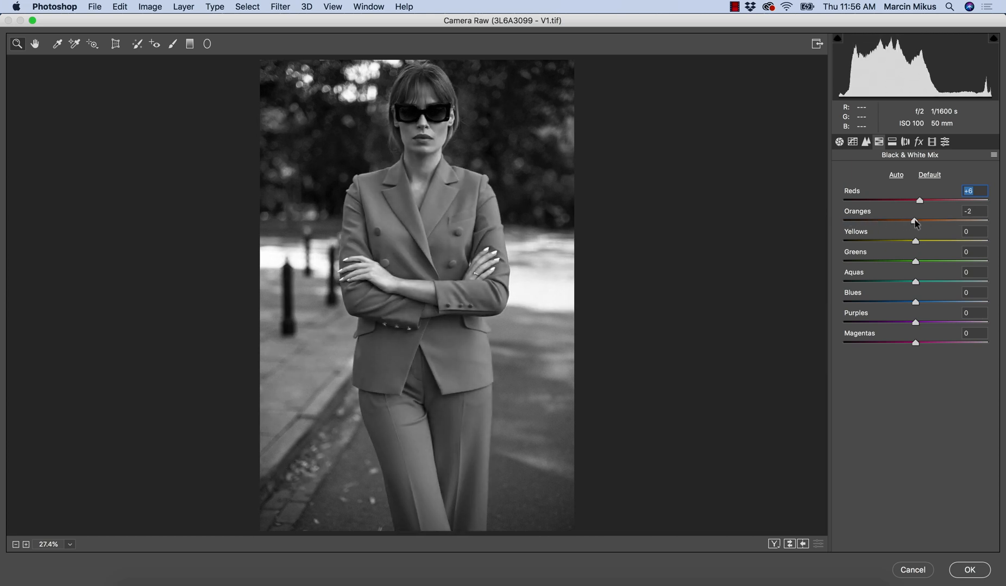
drag(915, 220, 916, 221)
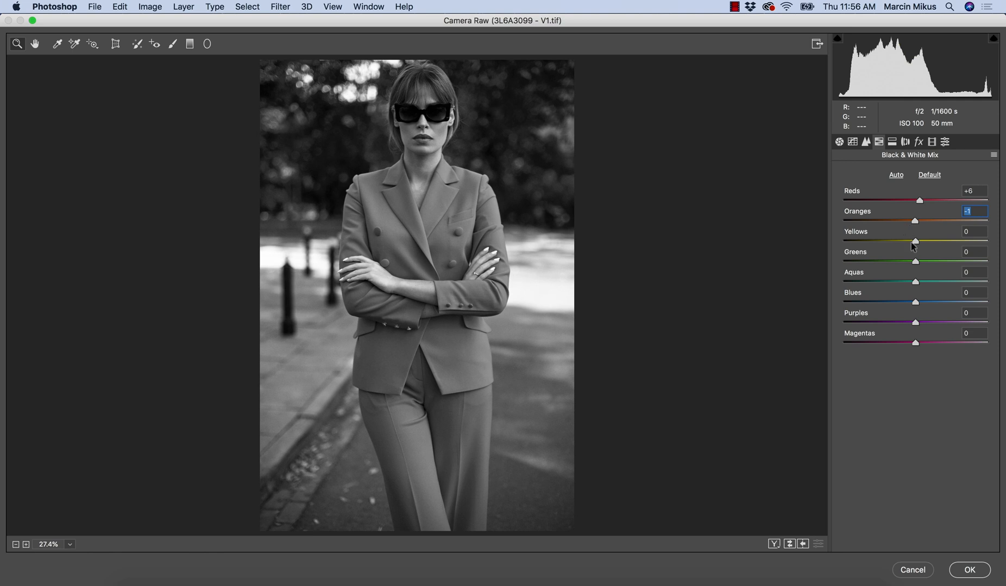
- Brighten Yellows and Greens in the mix and lower Reds to about -7
drag(915, 241, 940, 241)
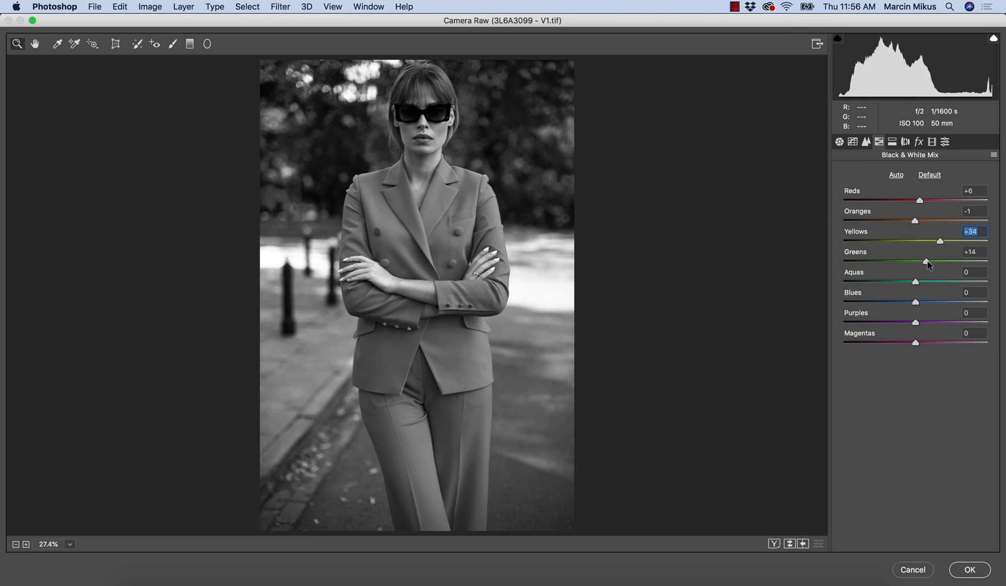
drag(929, 261, 936, 261)
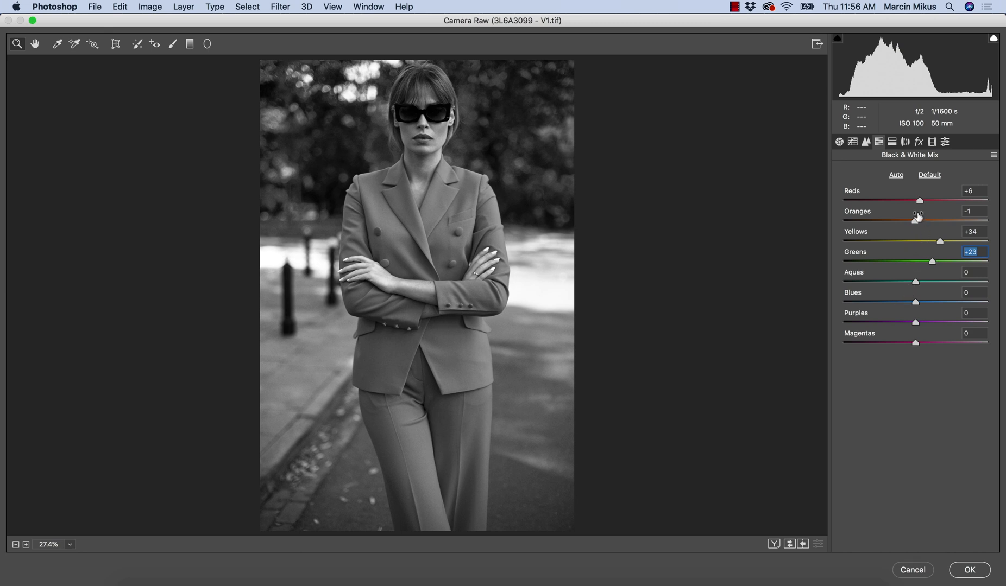
drag(918, 200, 911, 200)
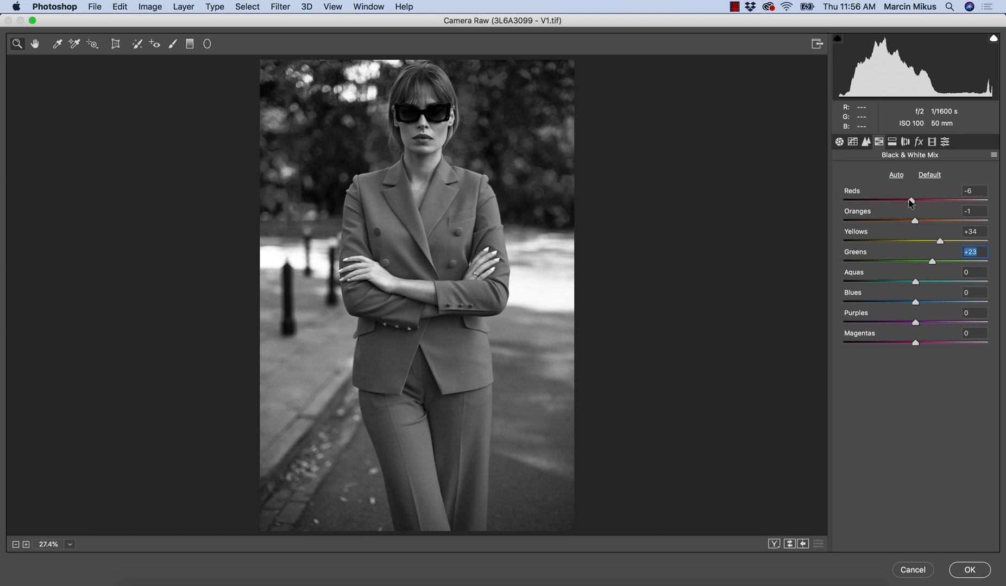
drag(912, 201, 909, 201)
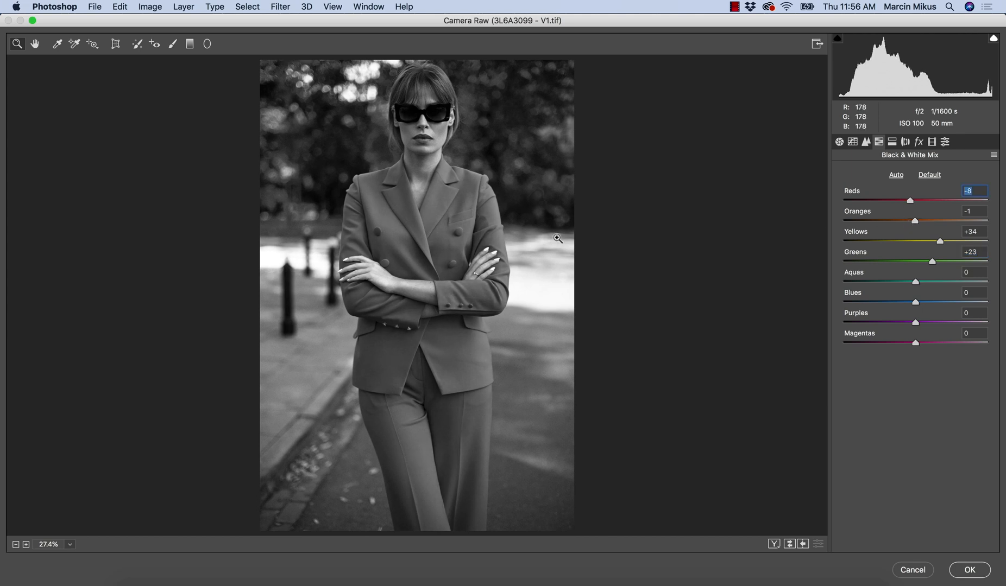
drag(909, 200, 911, 200)
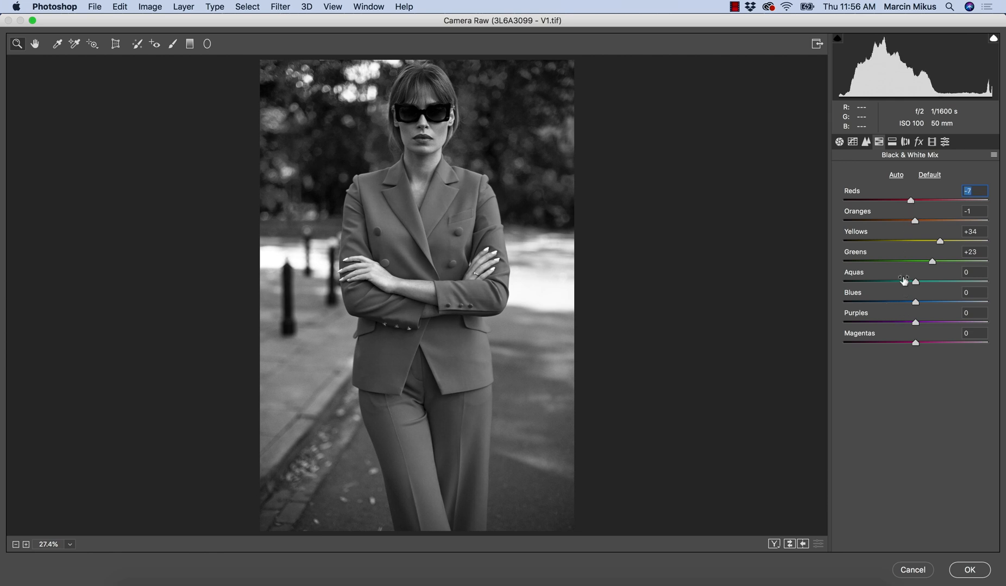
mouse_move(905, 234)
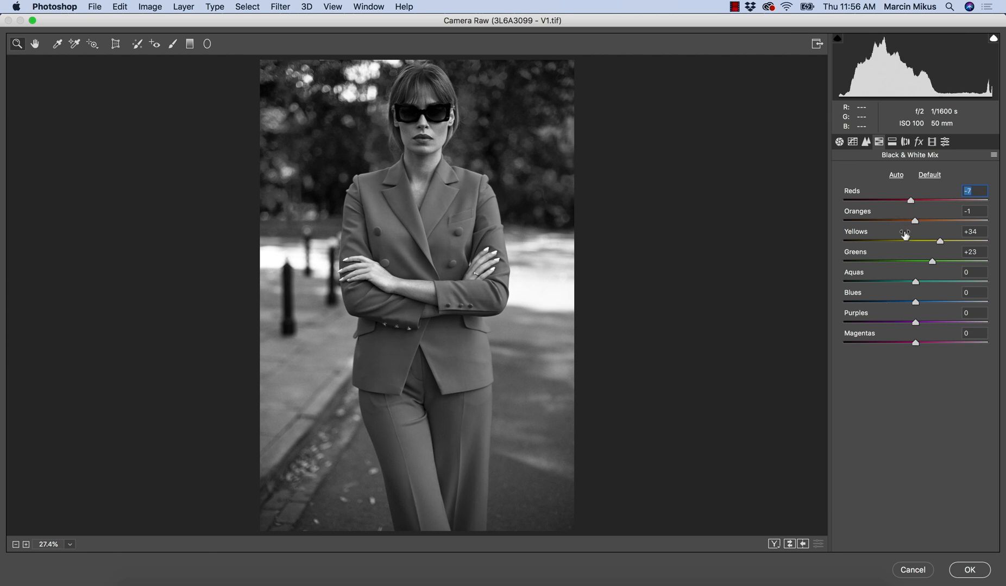
mouse_move(903, 310)
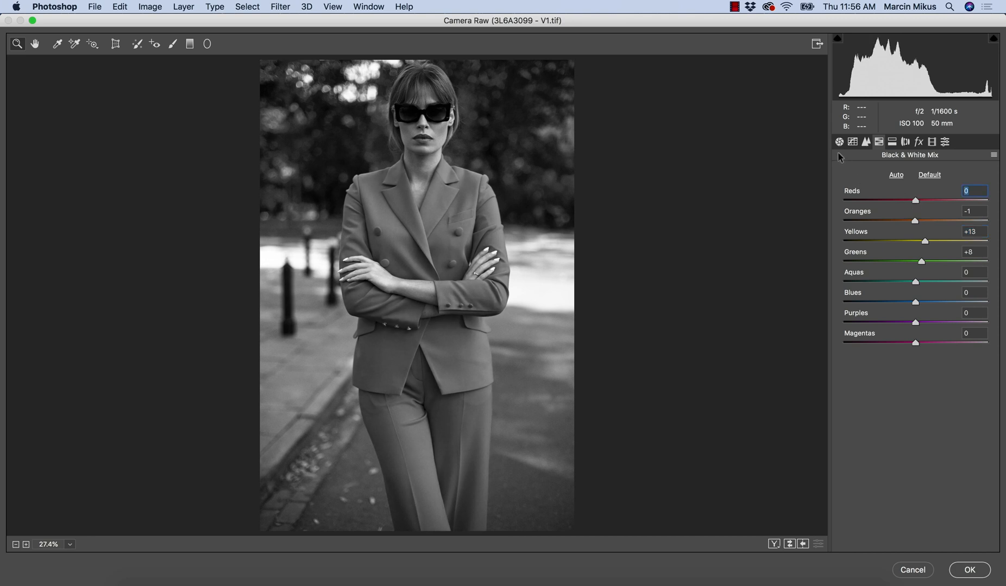
- Review the Basic tone settings and apply the Camera Raw filter to the BW layer
click(838, 143)
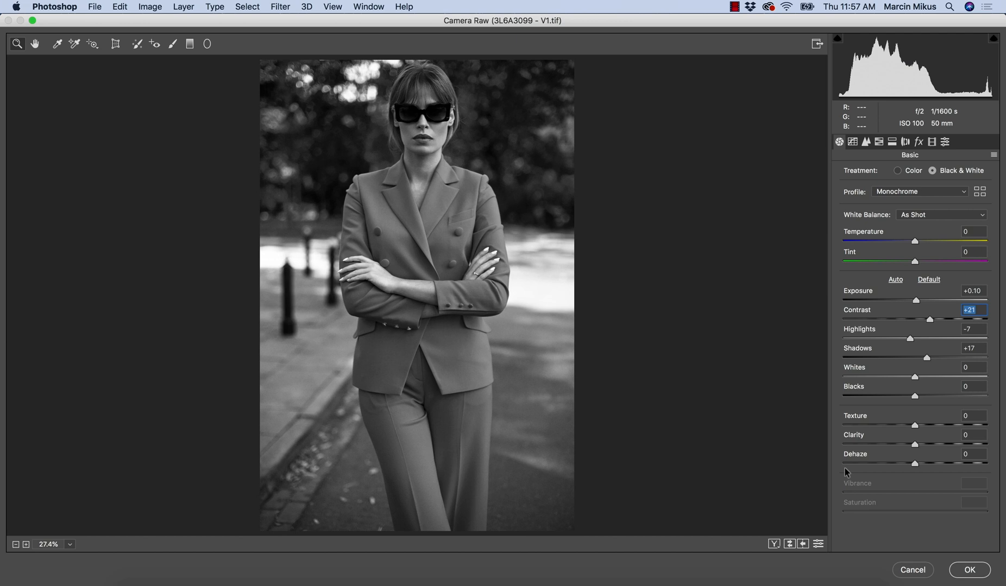
mouse_move(997, 183)
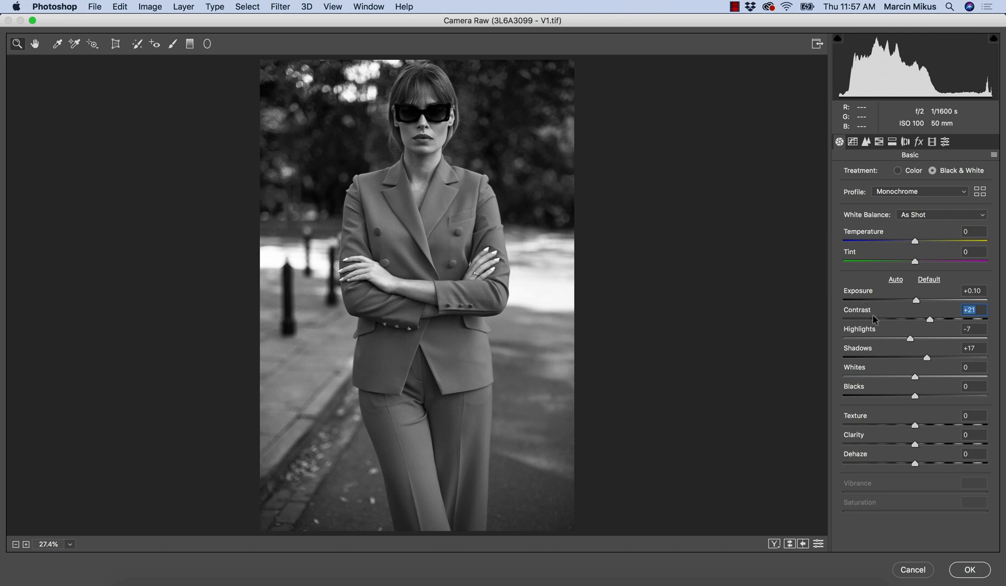
mouse_move(872, 326)
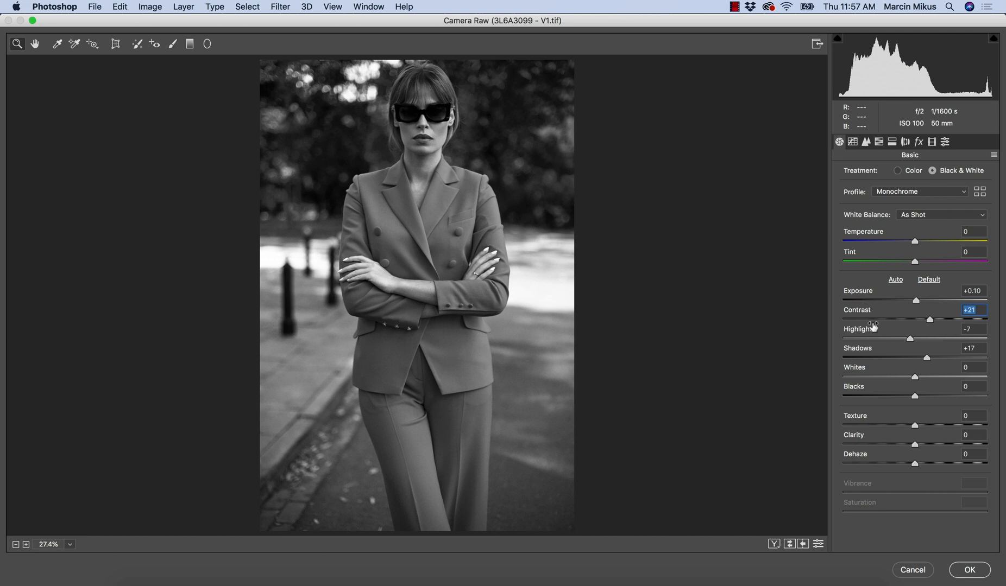
mouse_move(885, 520)
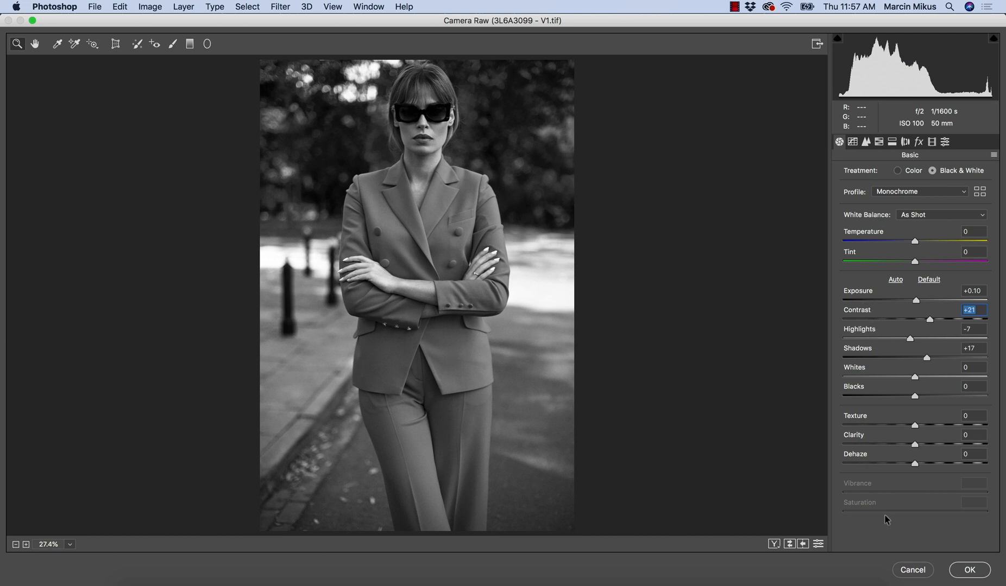
click(969, 570)
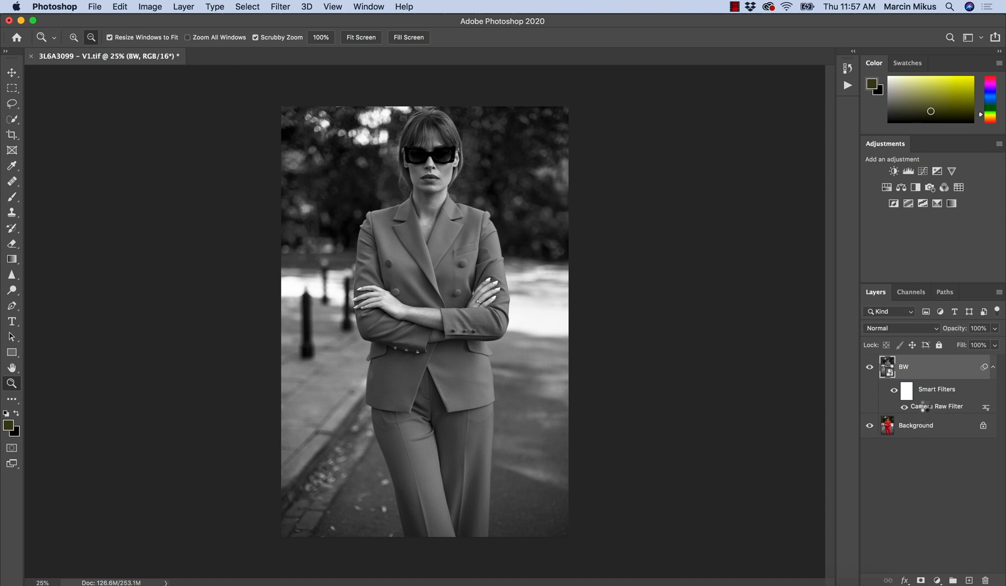
- Reopen the smart filter, set Yellows -23, Greens -32 and Reds +7, and re-apply it
double_click(936, 406)
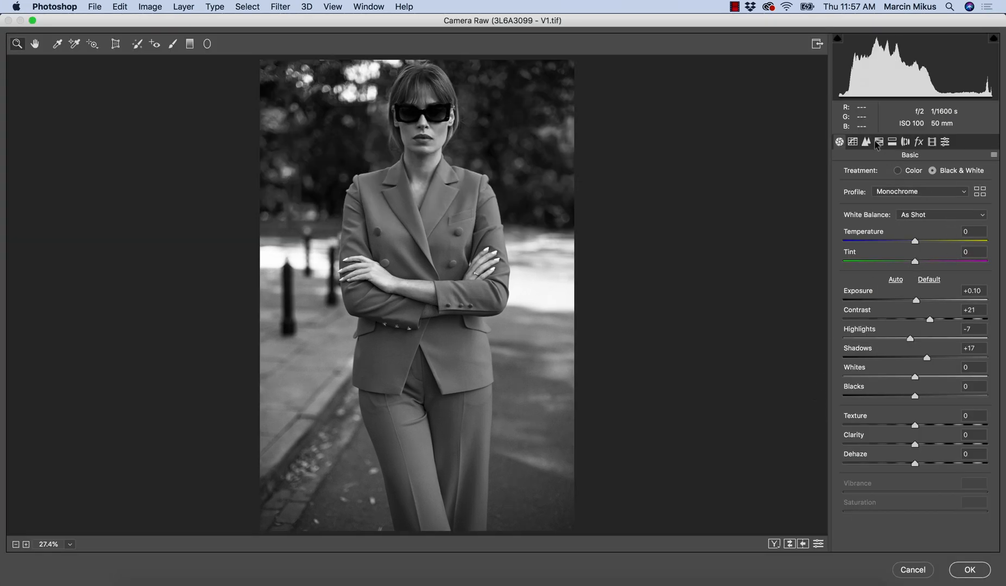
click(878, 143)
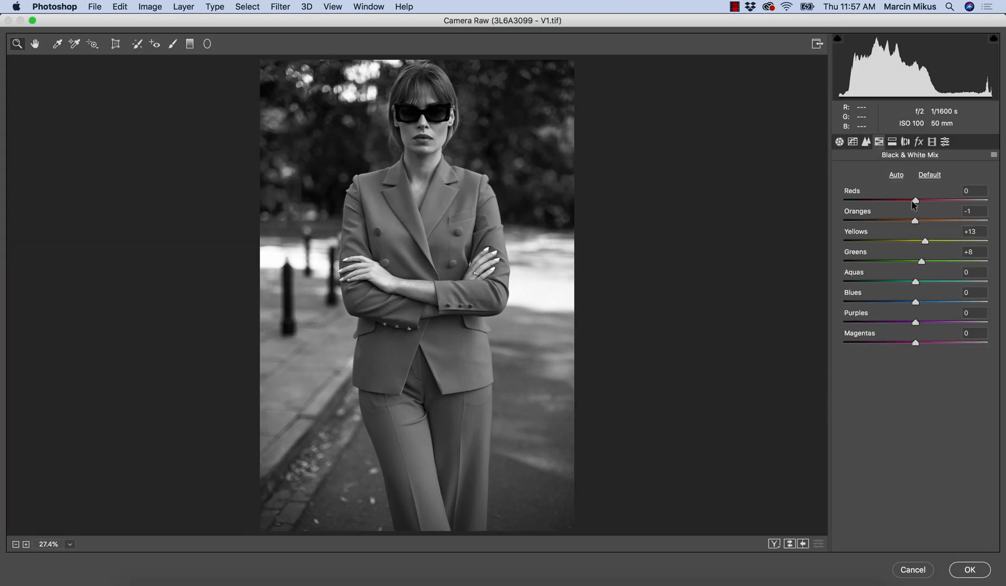
drag(924, 243, 898, 242)
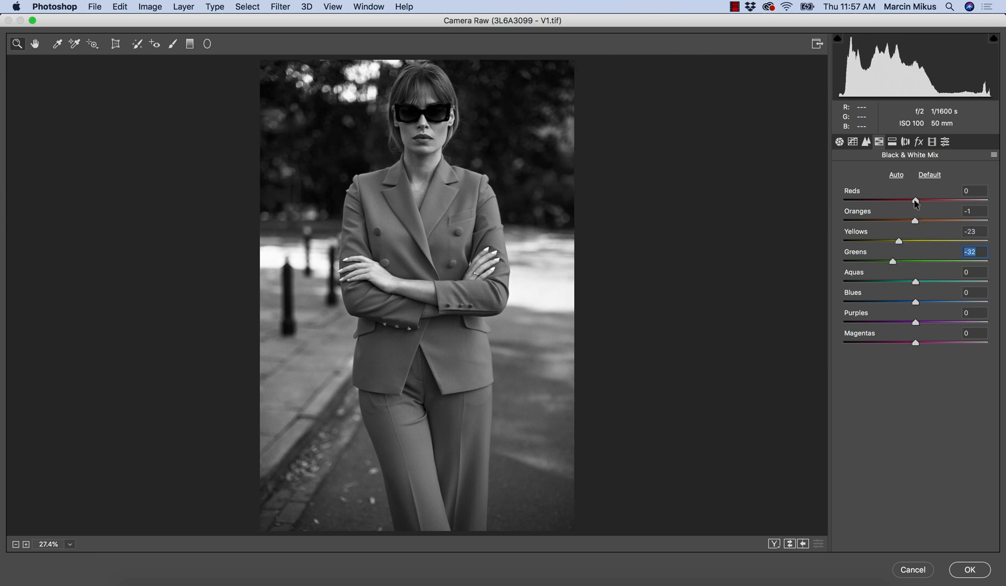
drag(915, 199, 938, 200)
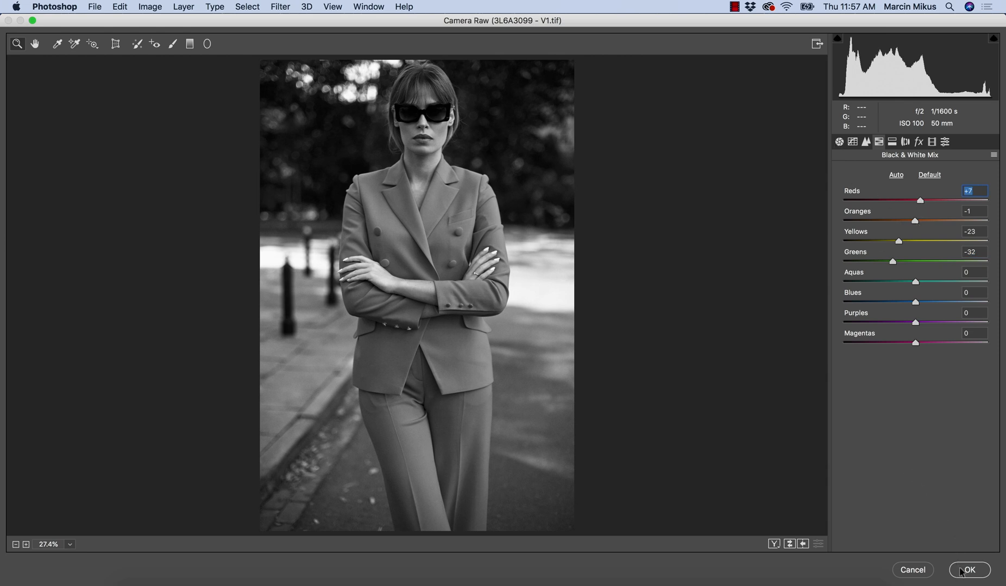
click(969, 570)
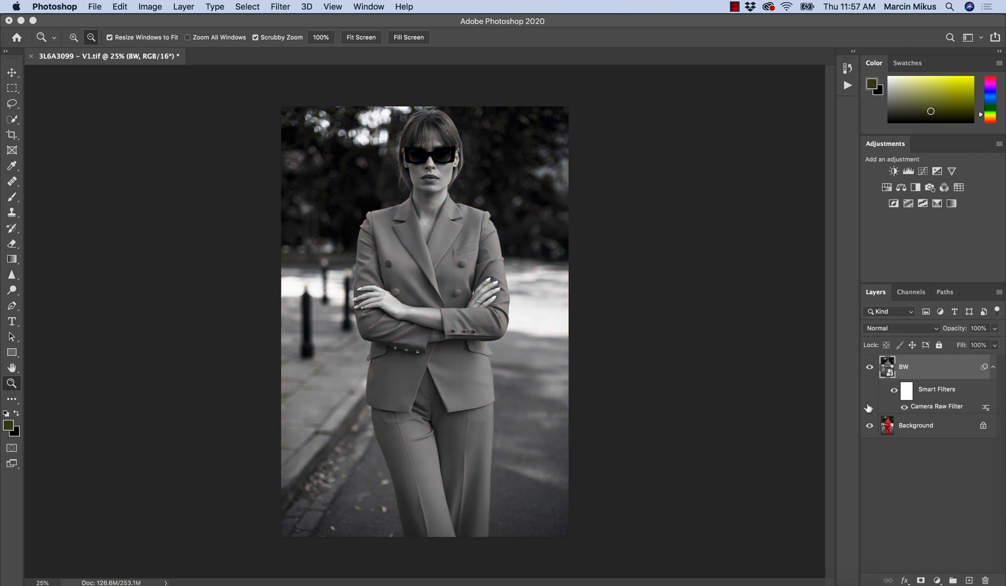
mouse_move(876, 482)
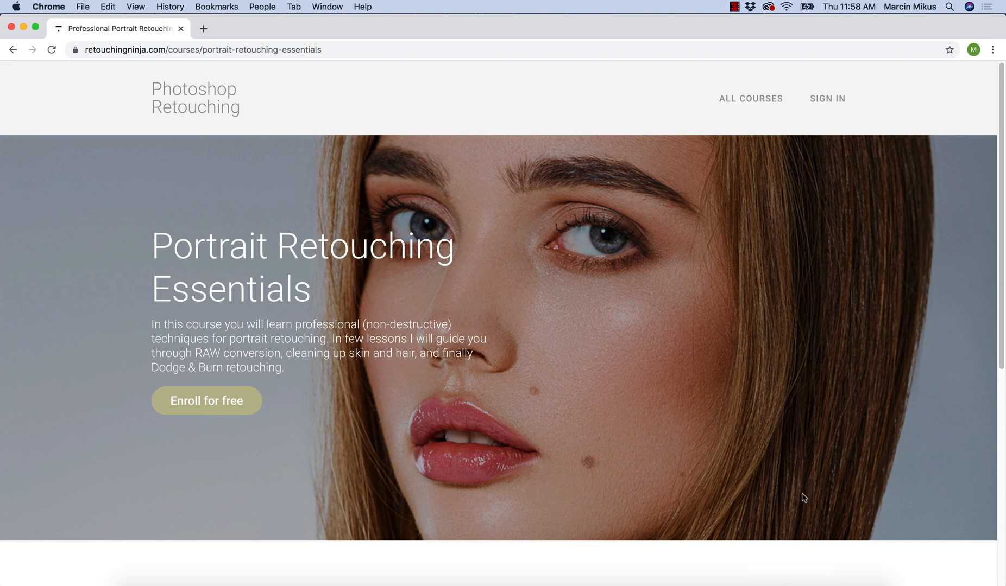
mouse_move(802, 496)
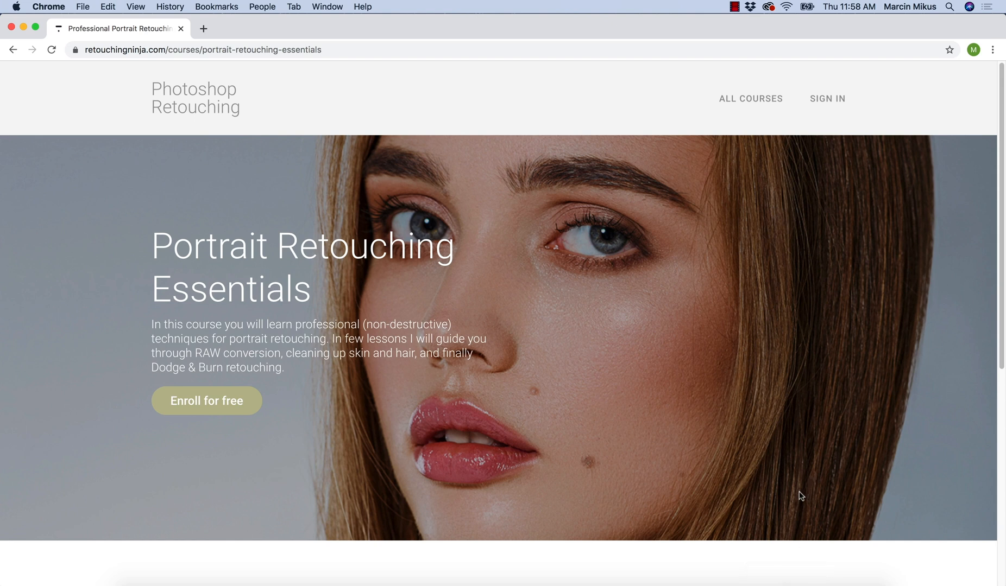
mouse_move(788, 489)
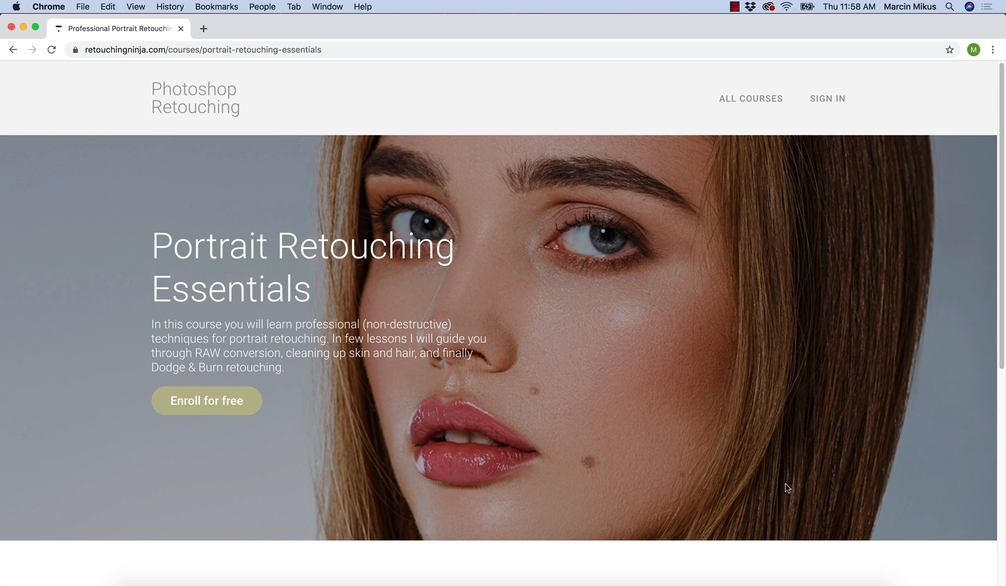
mouse_move(772, 479)
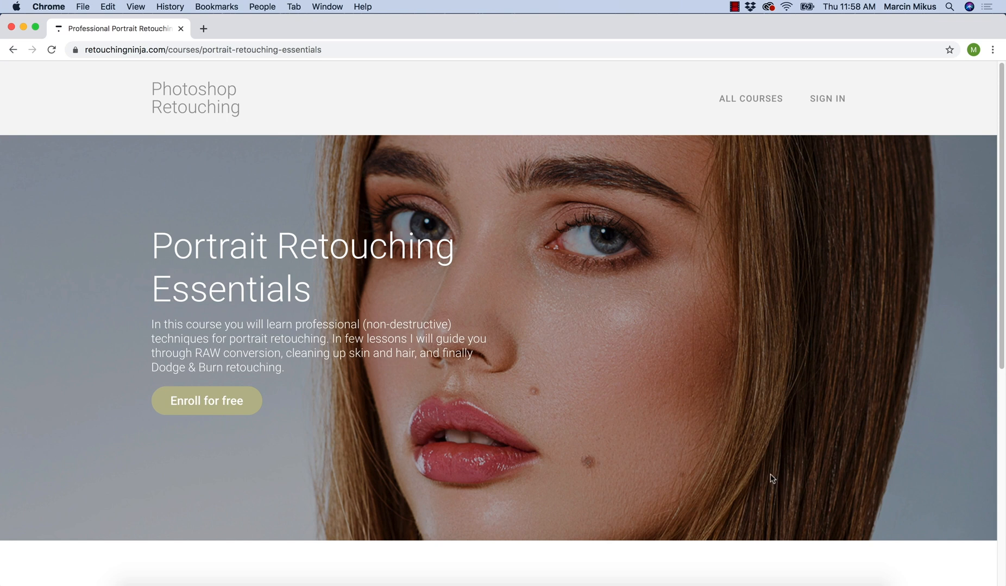
mouse_move(768, 477)
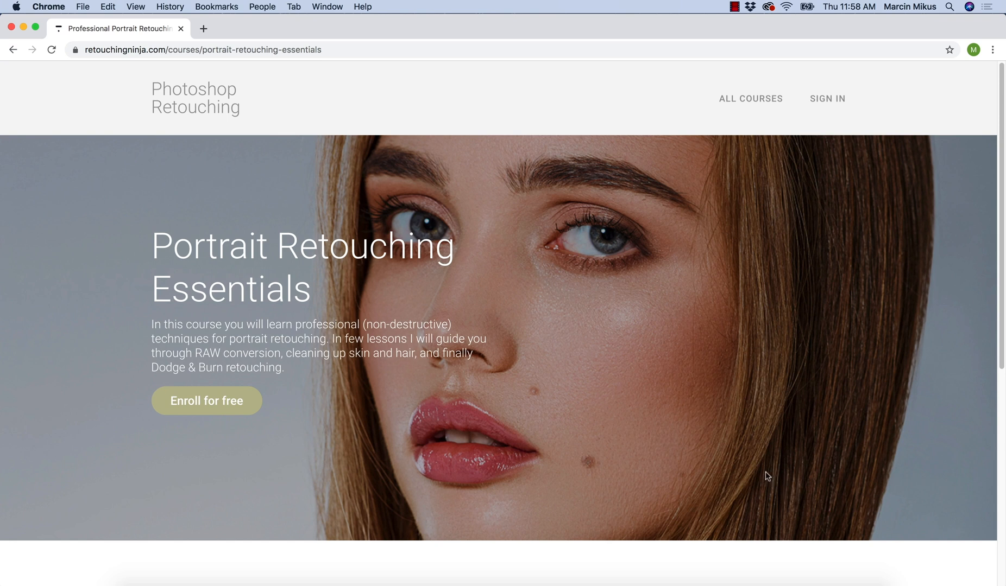
- Switch from Chrome back to the Photoshop portrait document
key(cmd+tab)
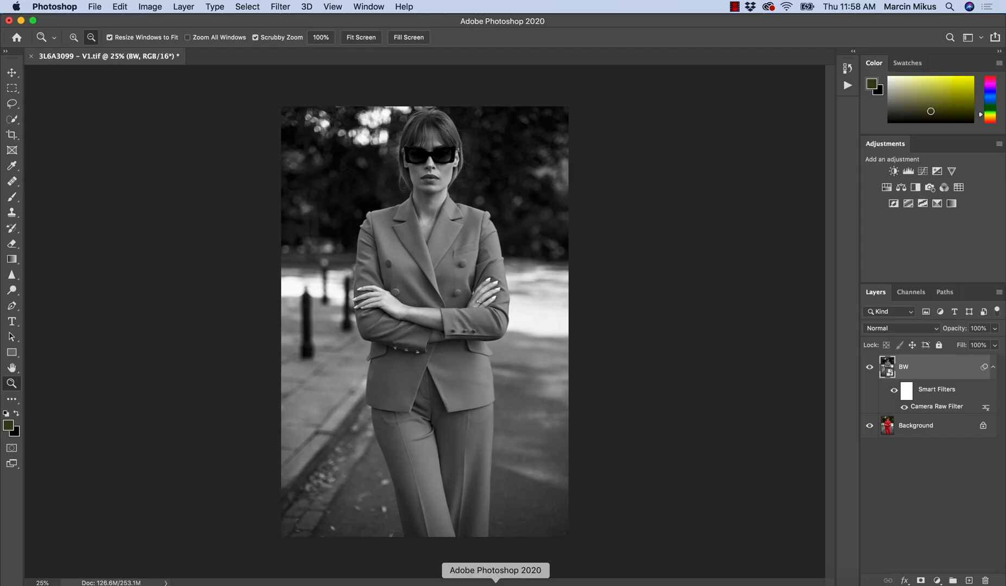
mouse_move(840, 535)
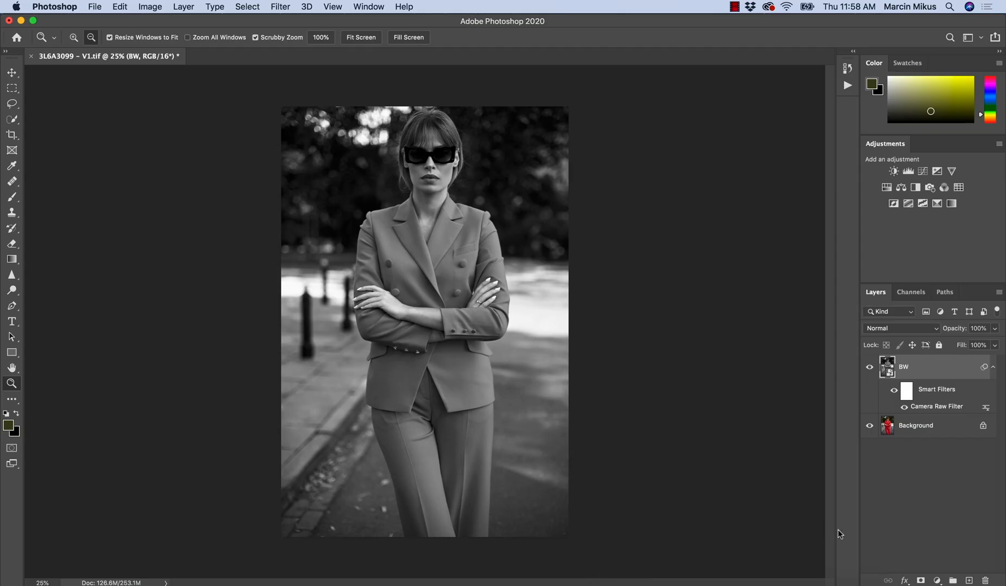